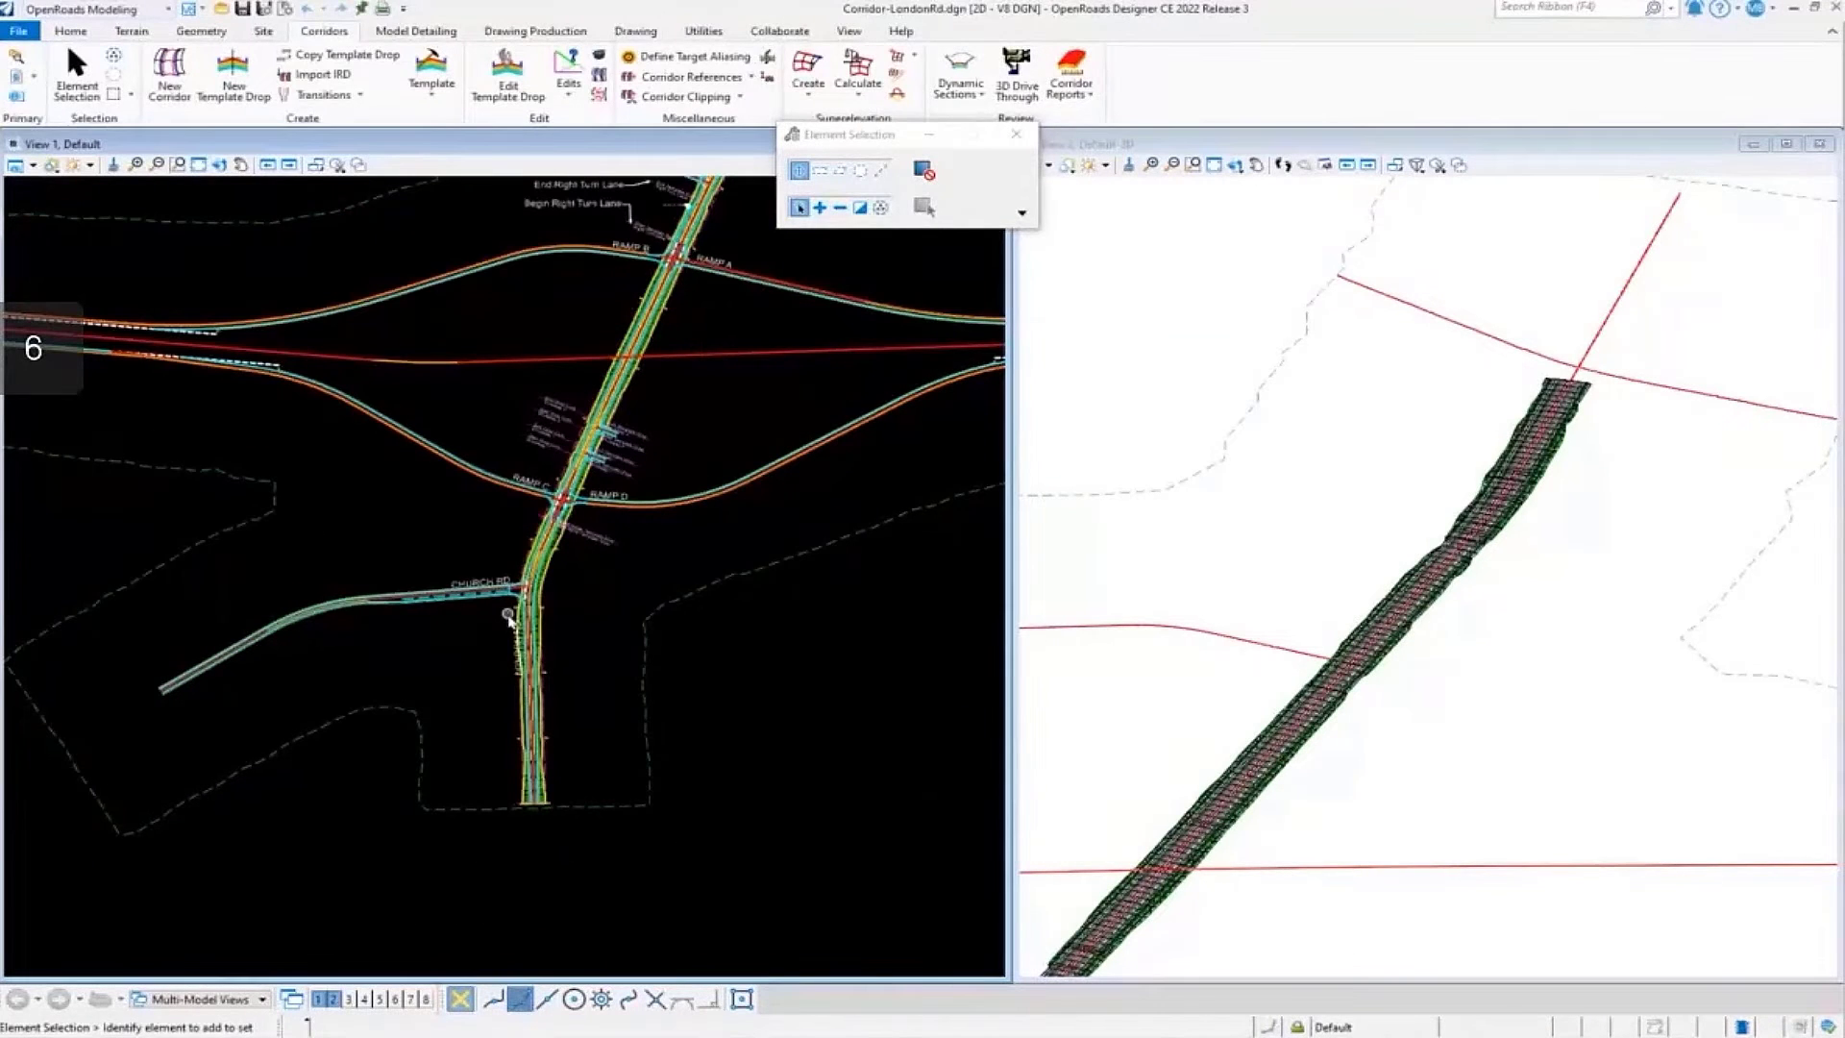
{"action": "mouse_move", "coordinate": [568, 609]}
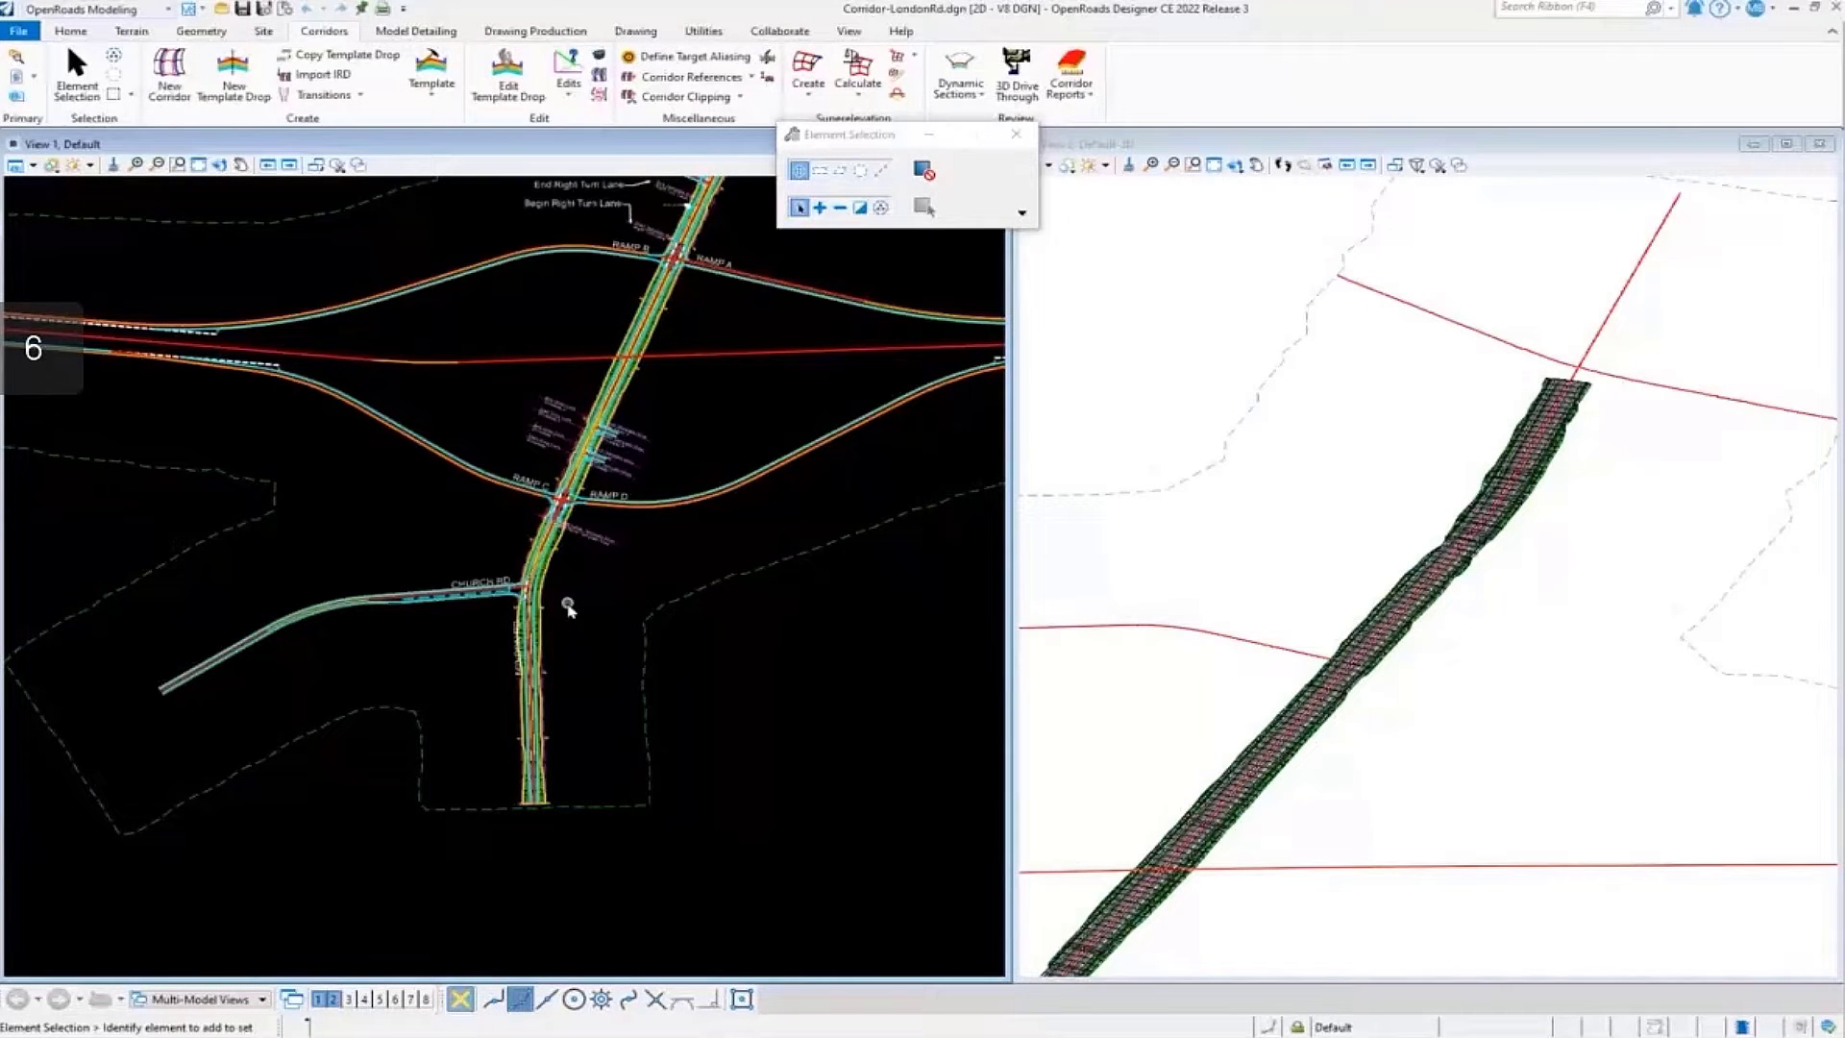
{"action": "mouse_move", "coordinate": [574, 605]}
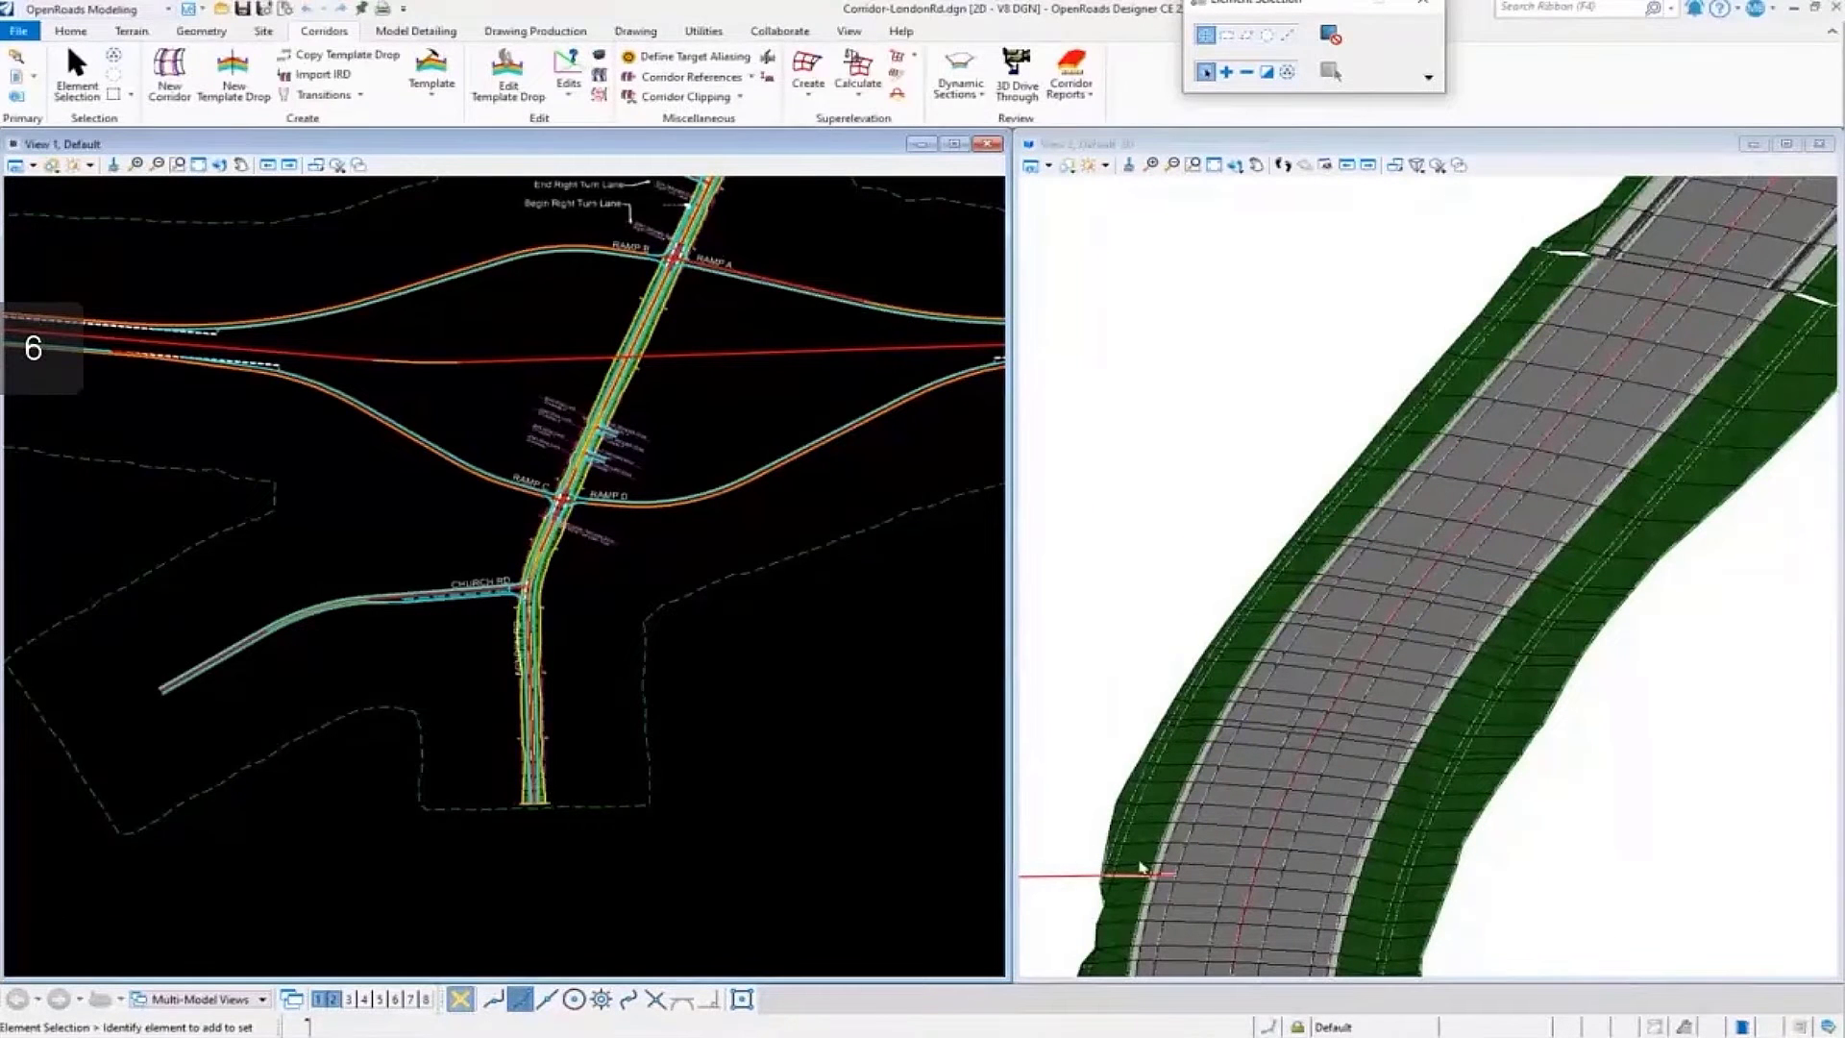
{"action": "mouse_move", "coordinate": [514, 568]}
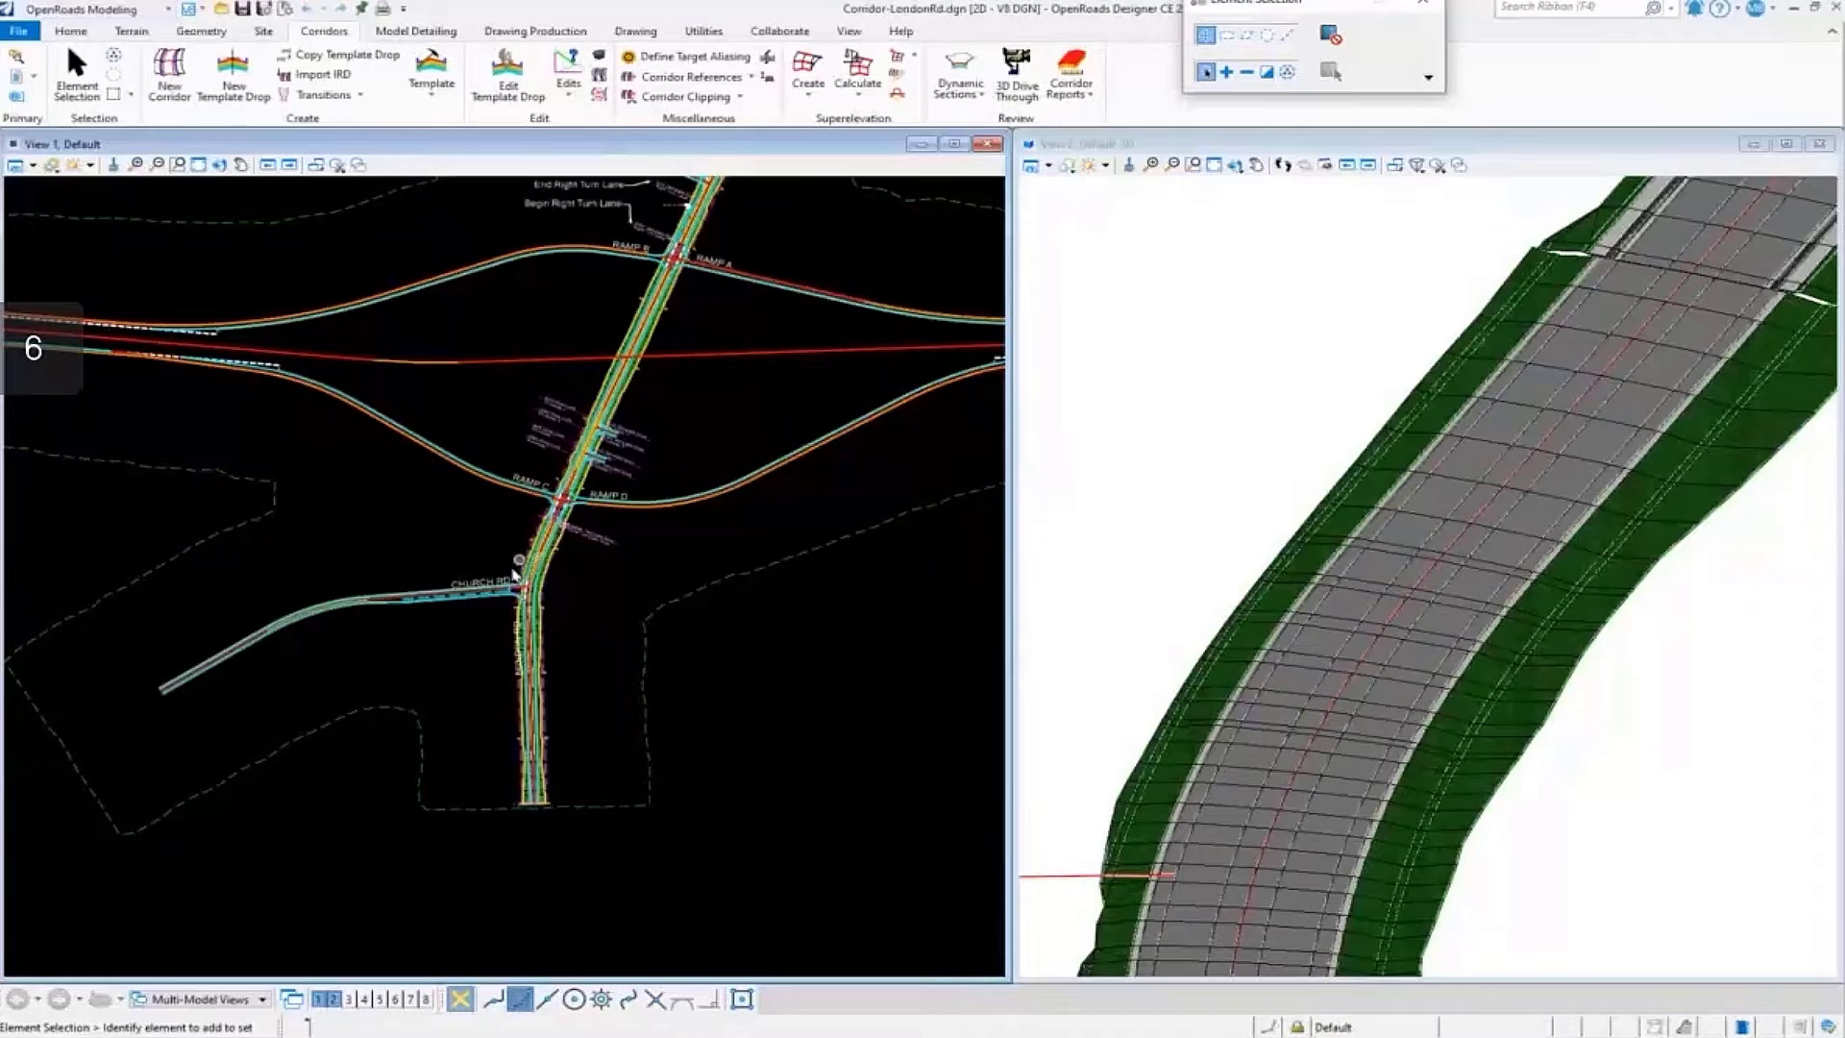
{"action": "mouse_move", "coordinate": [431, 532]}
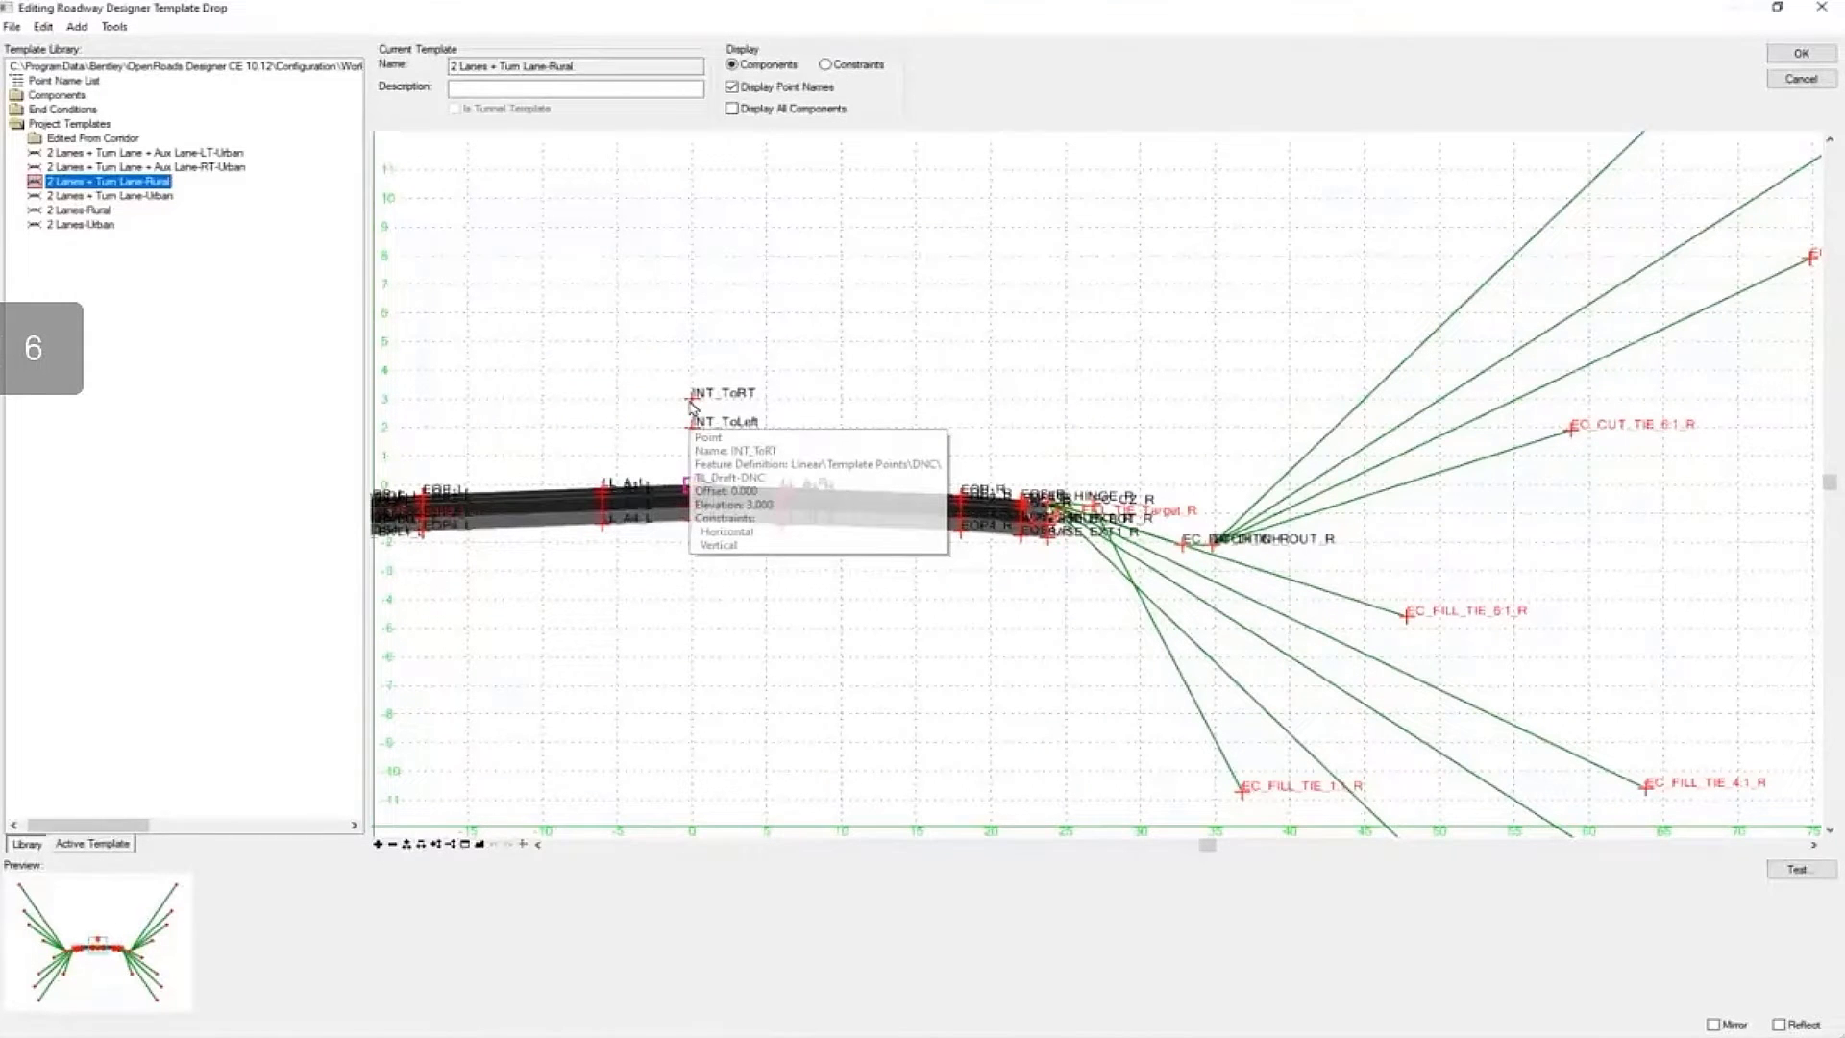
Review INT_ToRT's point properties (horizontal 0.000, vertical 3.000 from CL) and close without changes.
{"action": "double_click", "coordinate": [692, 404]}
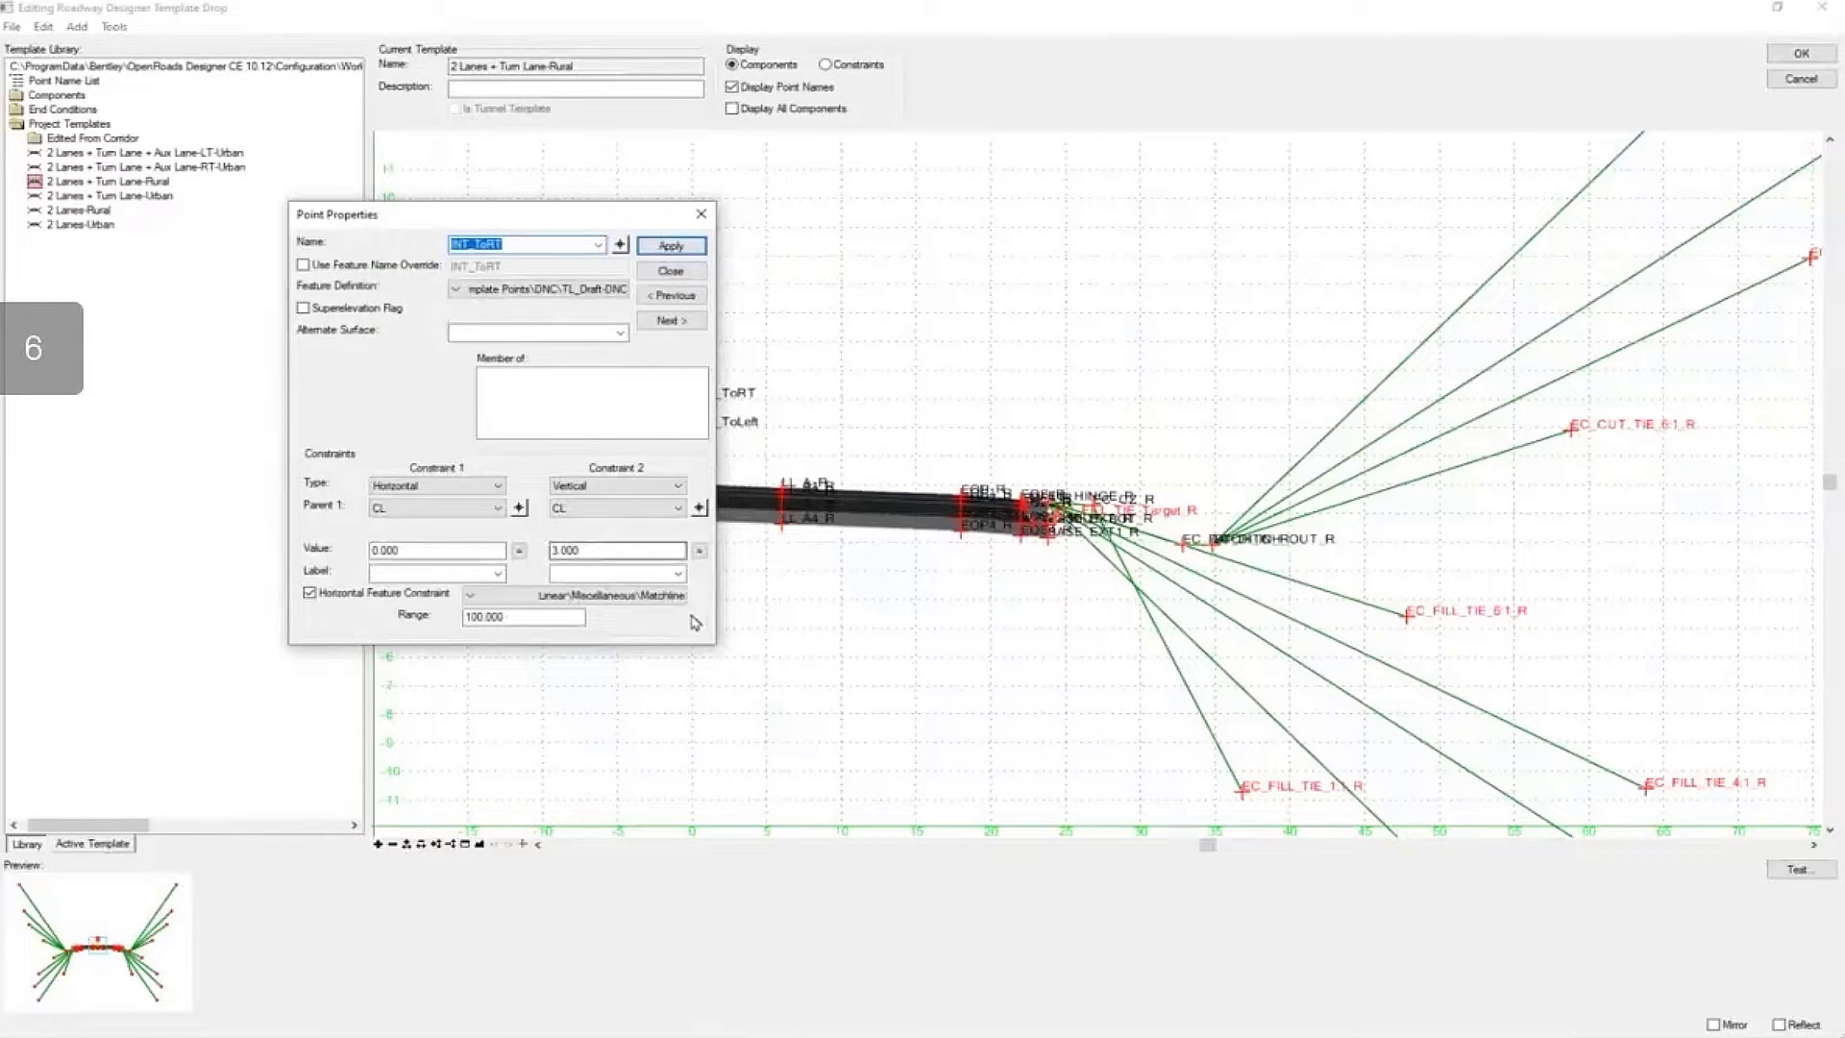
{"action": "mouse_move", "coordinate": [698, 662]}
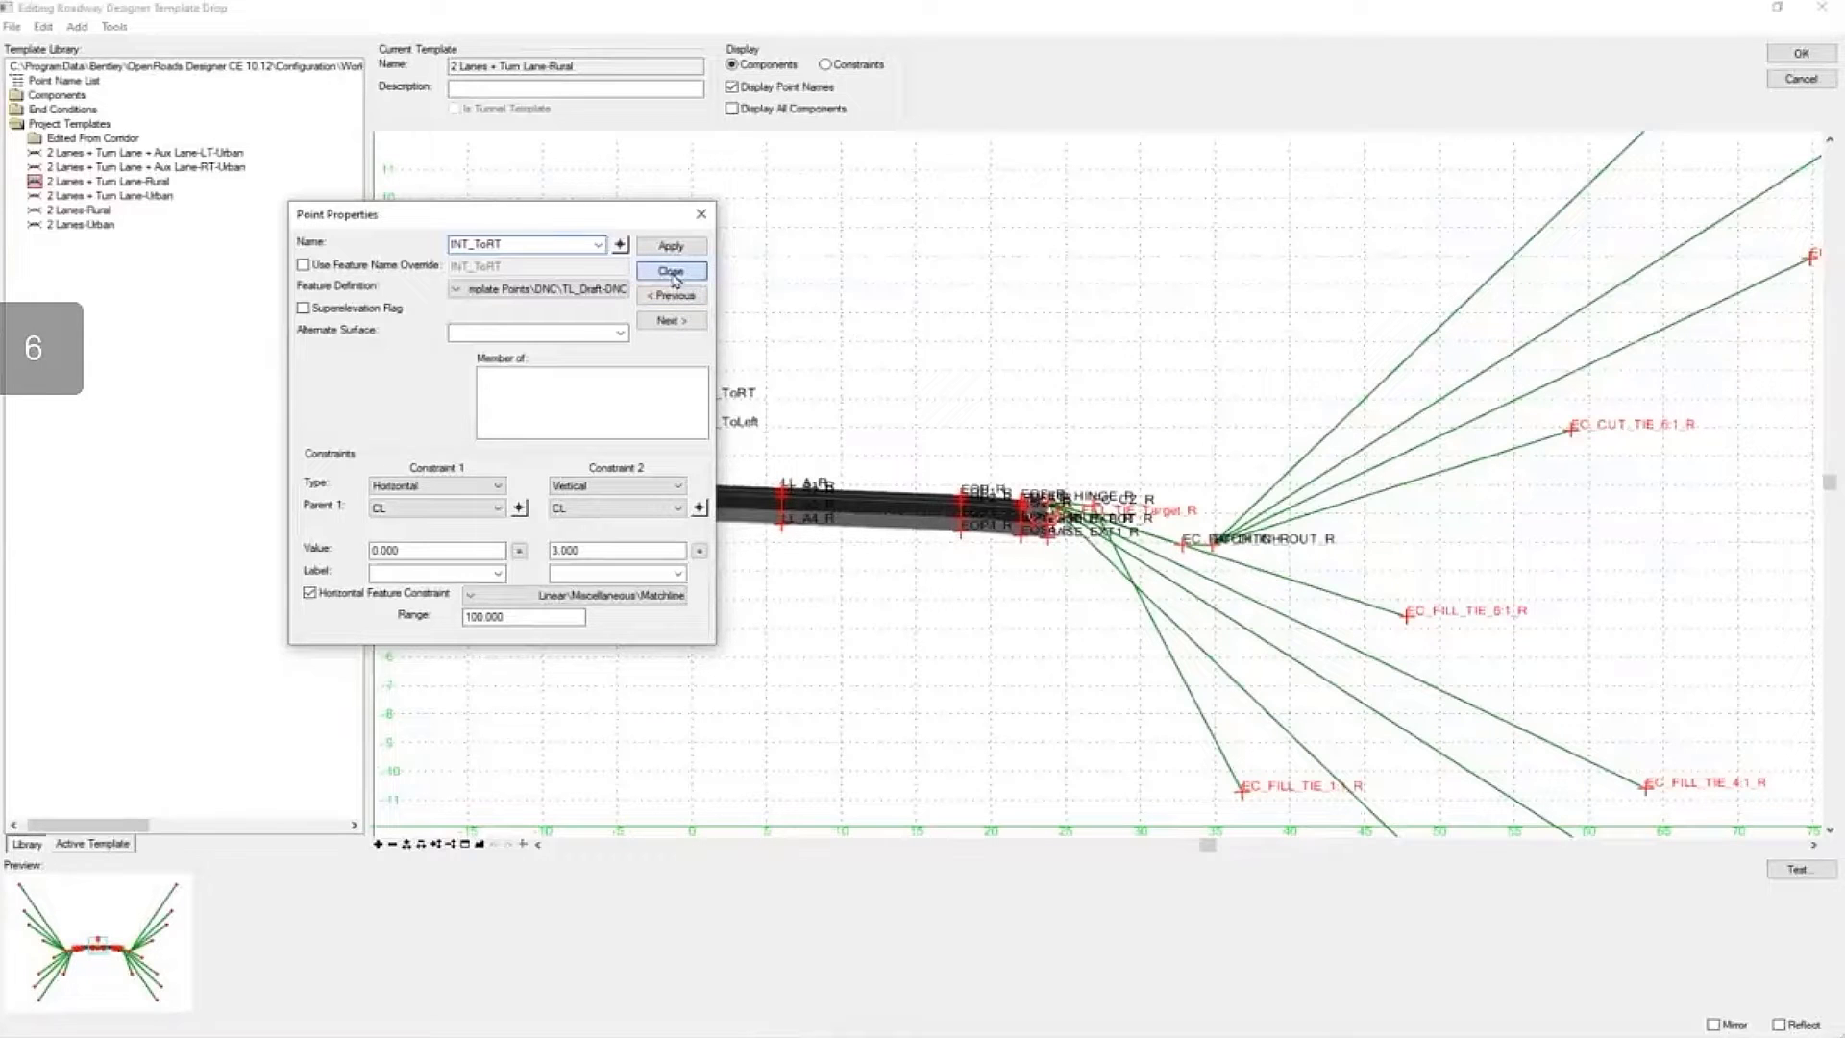
{"action": "left_click", "coordinate": [671, 272]}
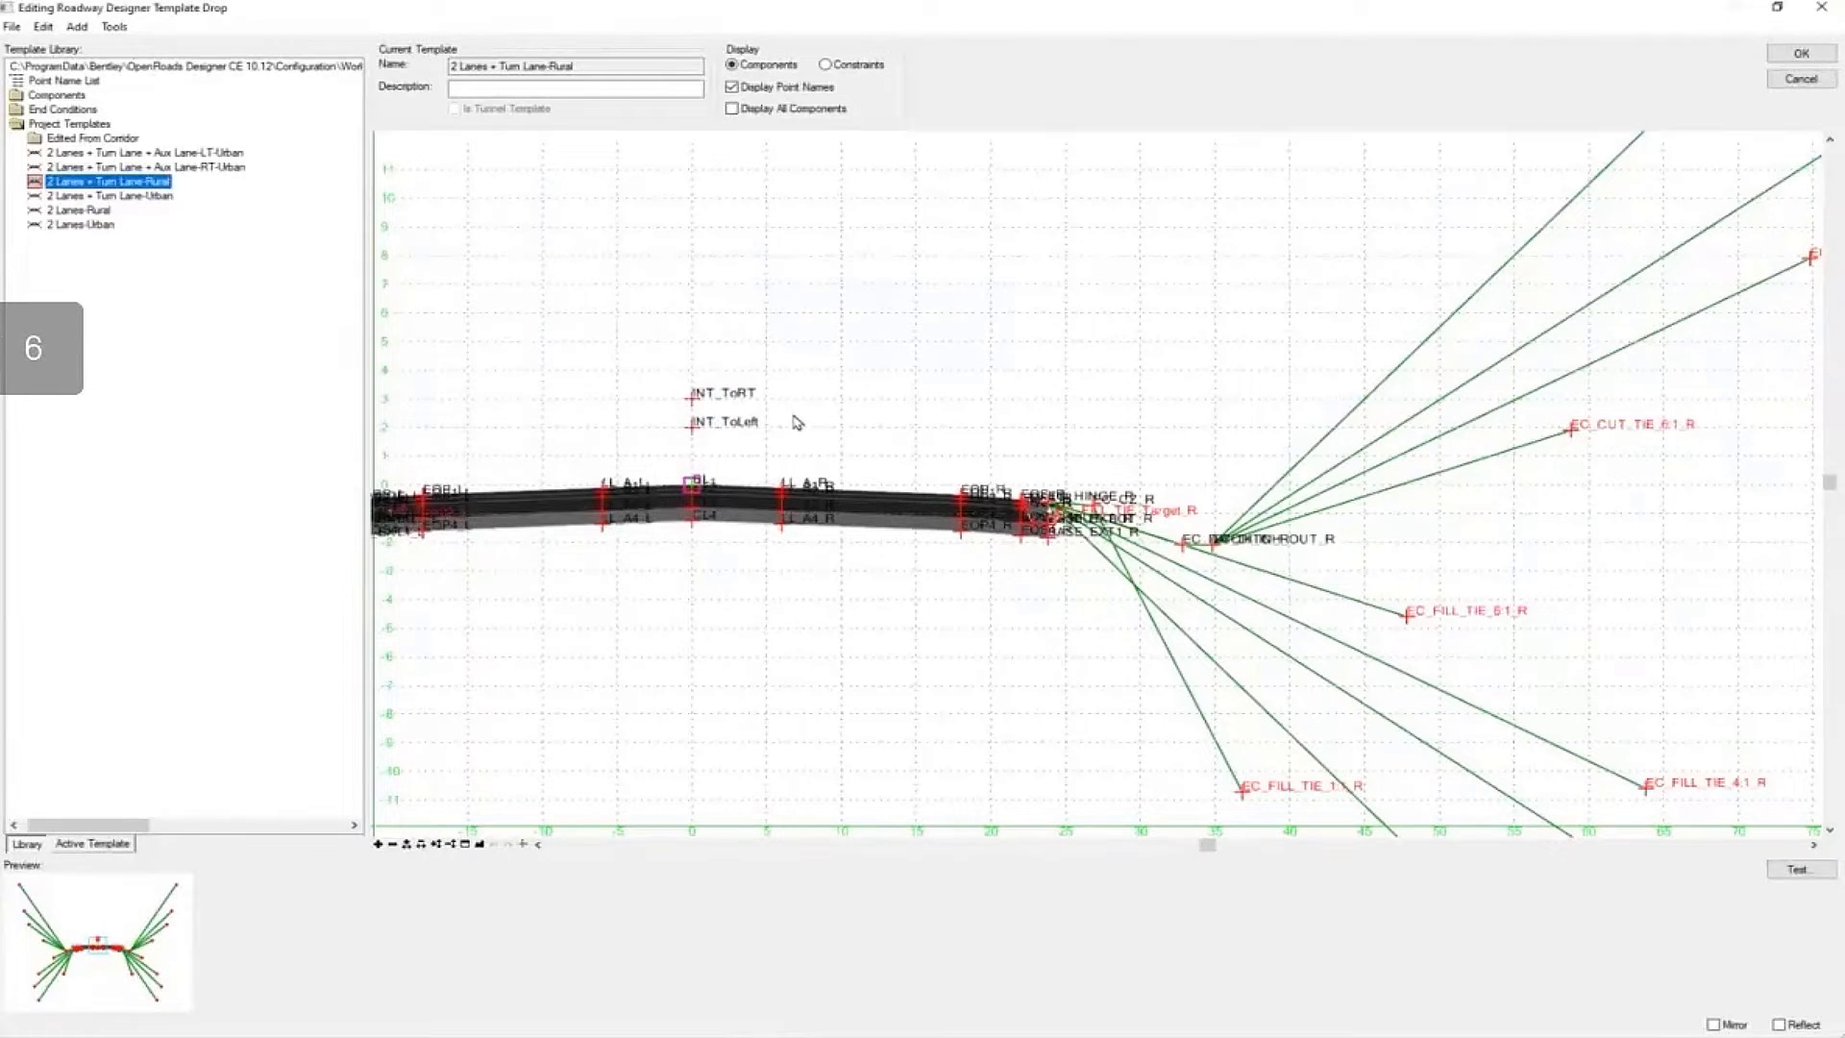
Start Test Horizontal Point Control on the INT_ToRT point from its right-click menu.
{"action": "right_click", "coordinate": [692, 404]}
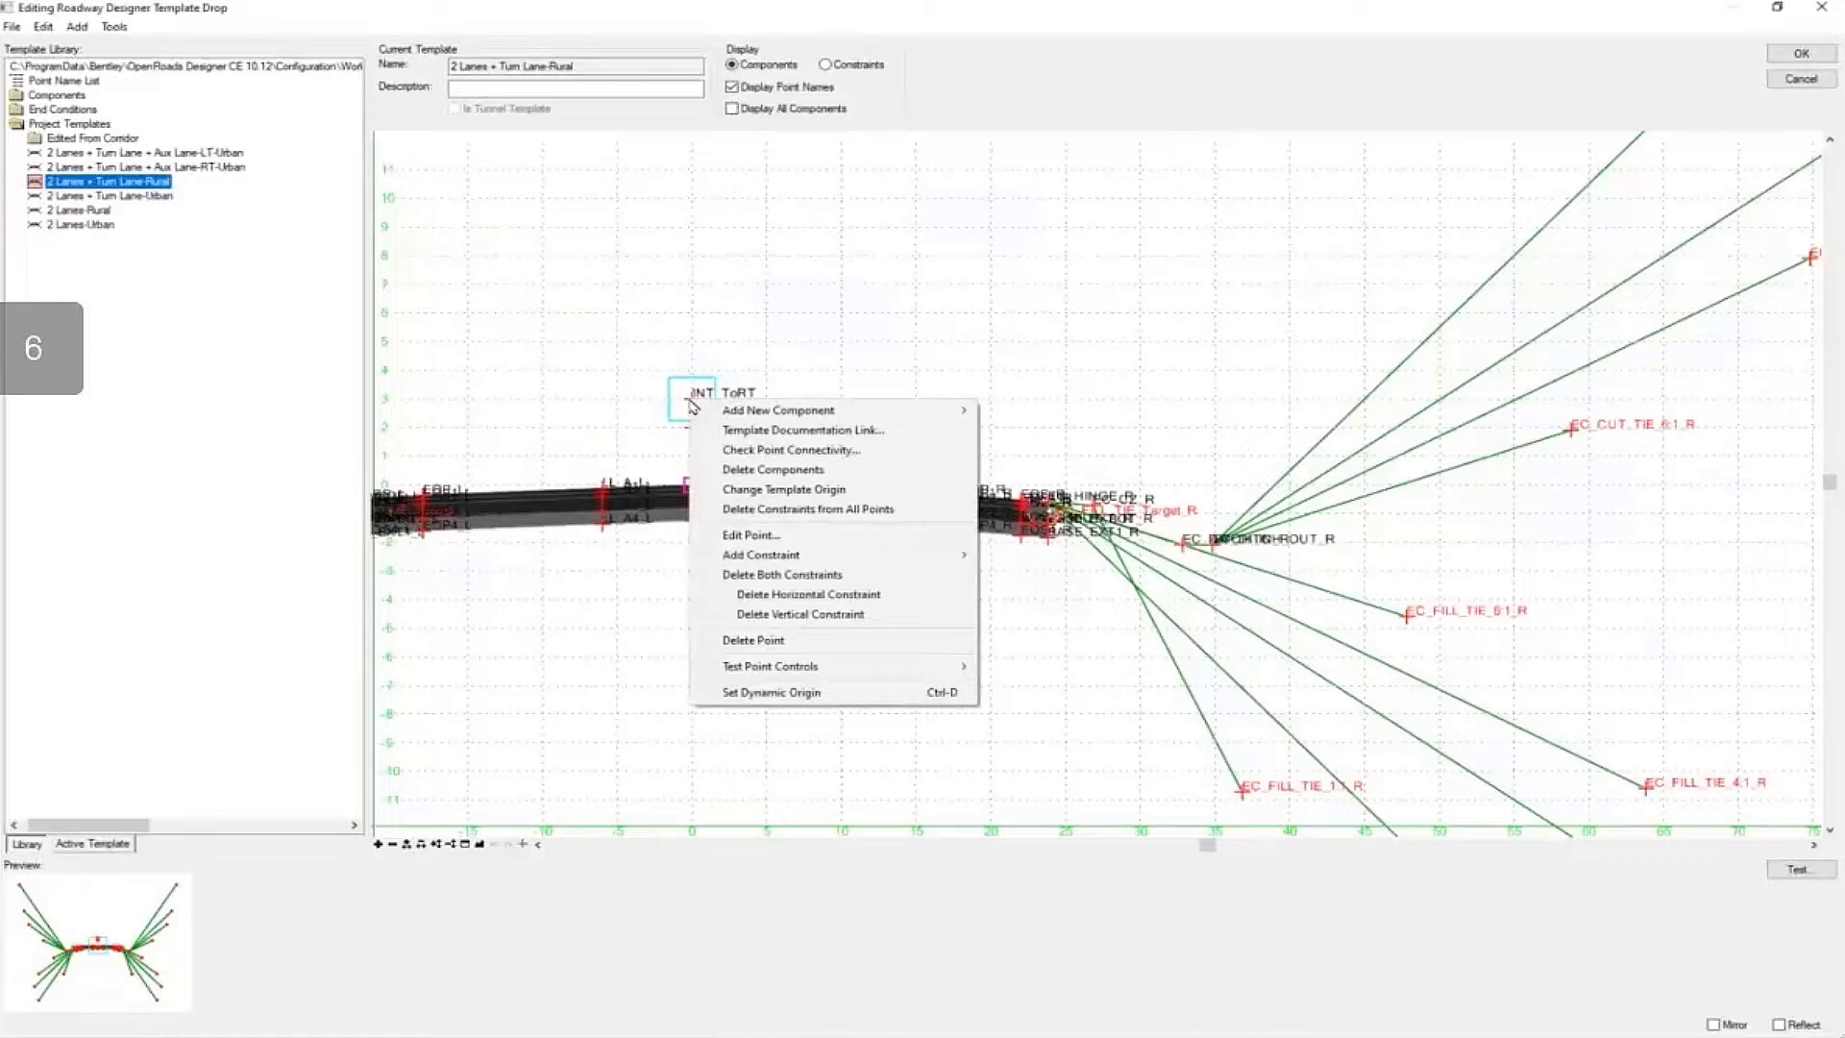
{"action": "mouse_move", "coordinate": [754, 639]}
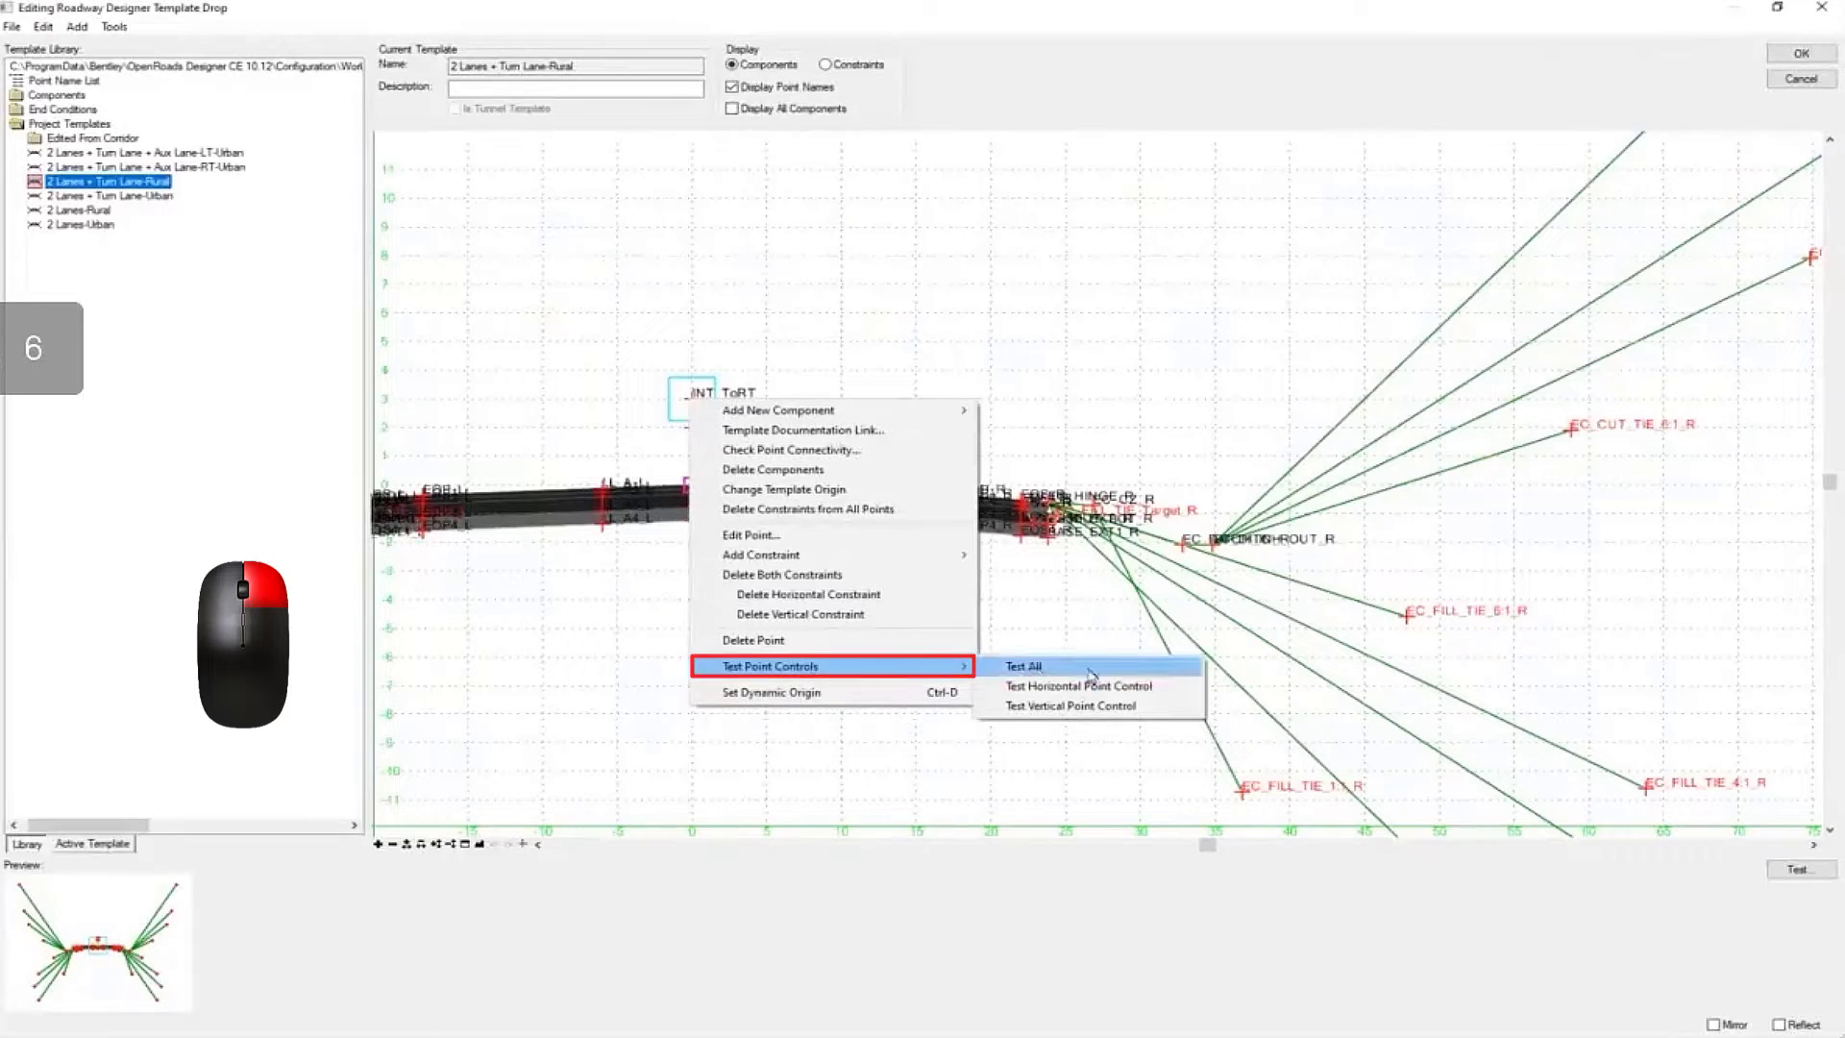
{"action": "mouse_move", "coordinate": [1076, 687]}
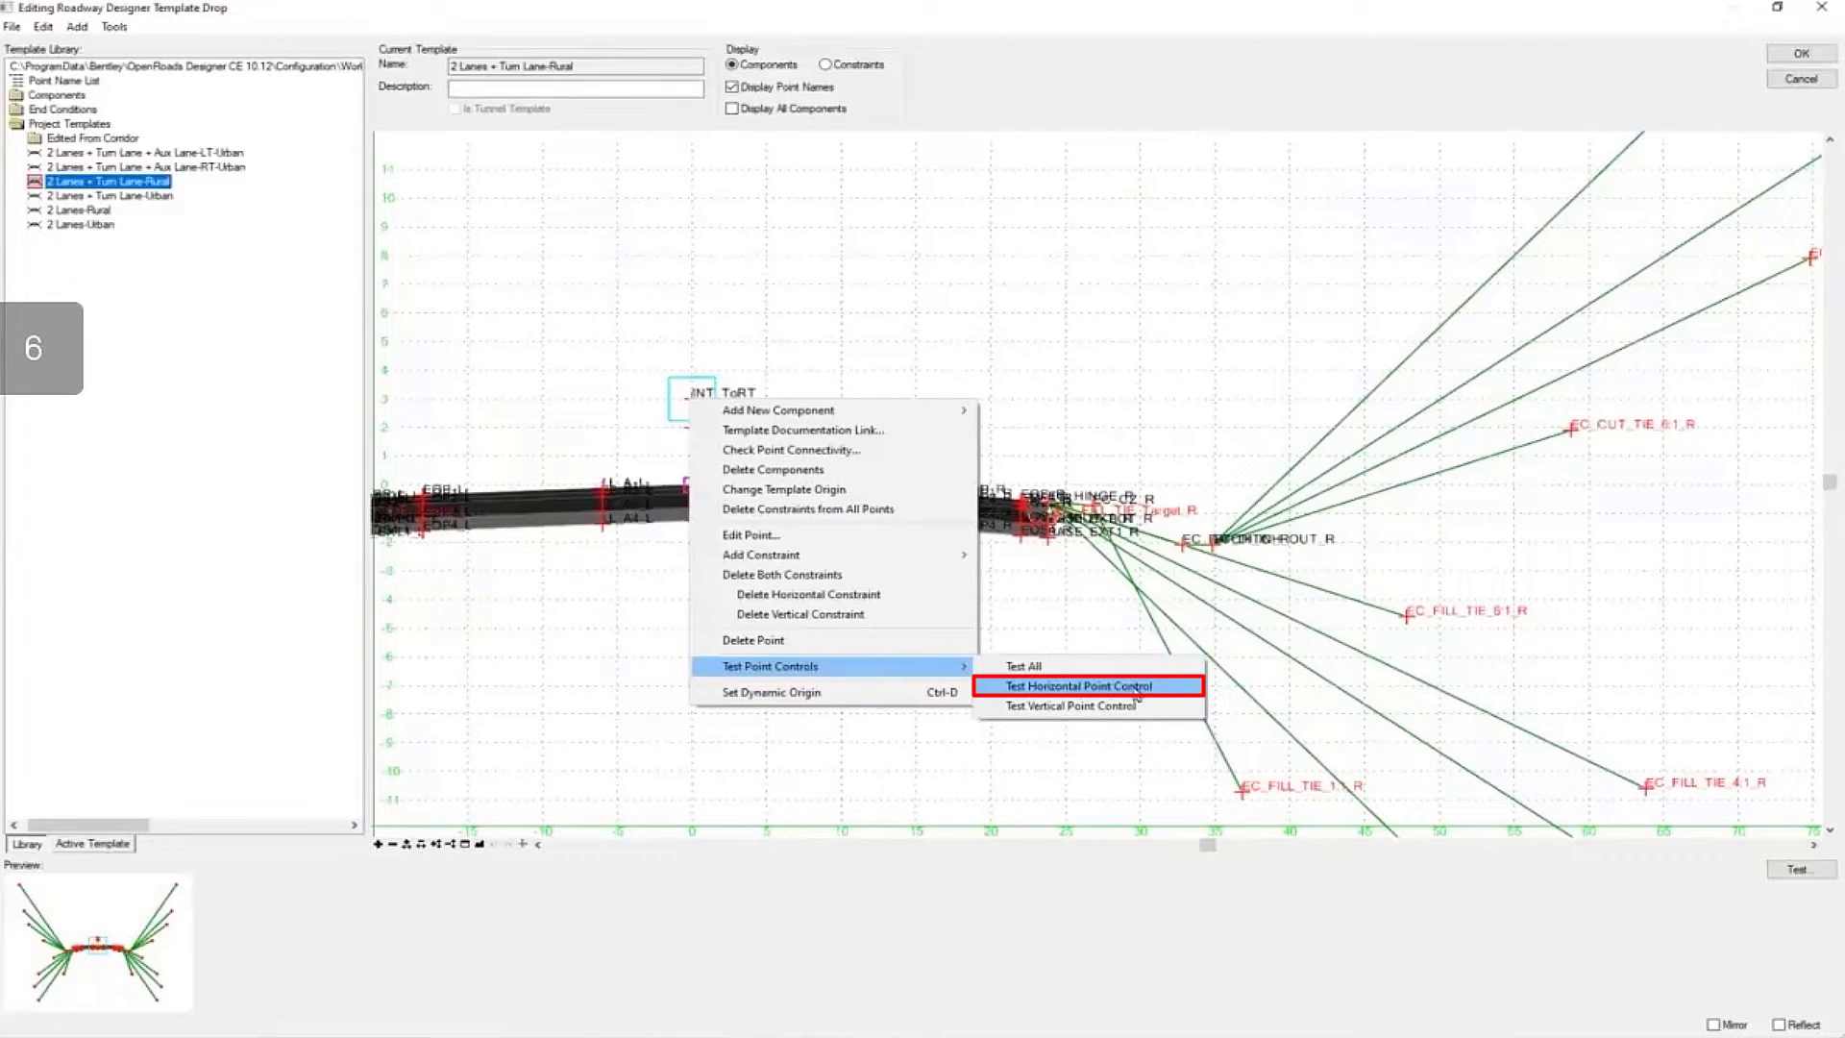
{"action": "left_click", "coordinate": [1072, 686]}
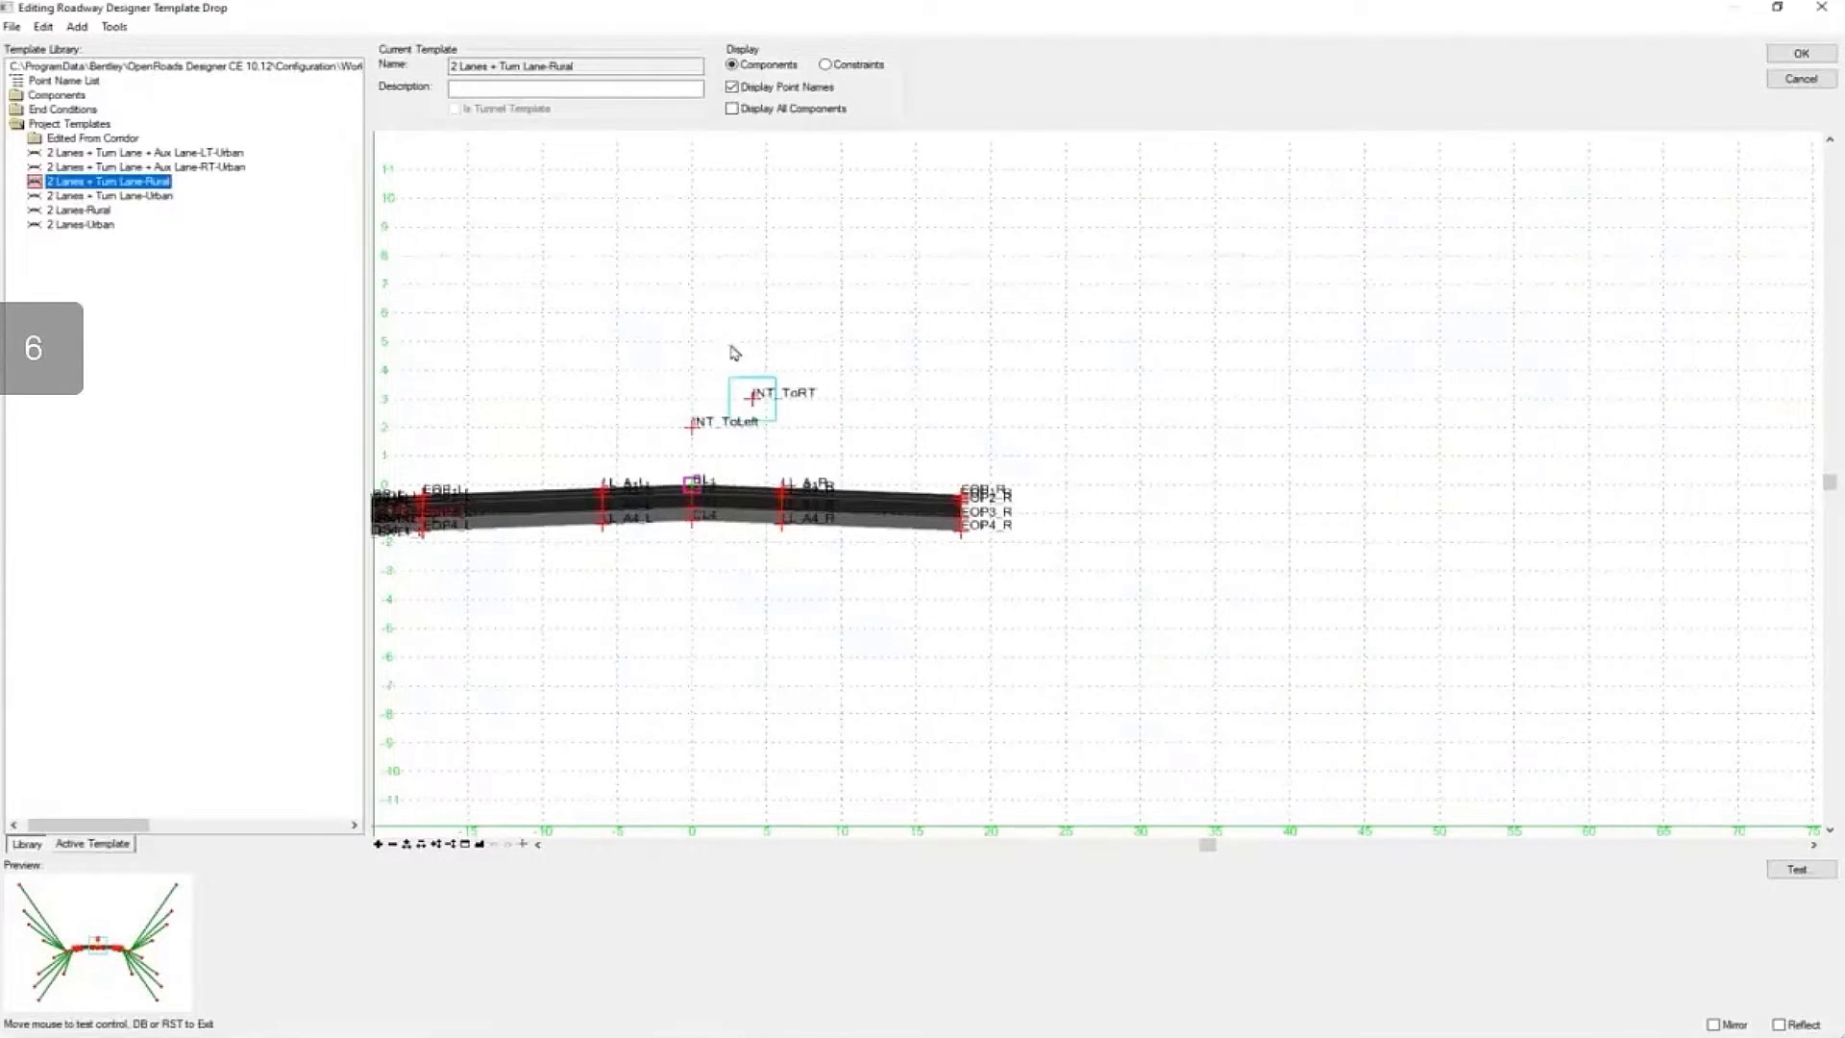
{"action": "mouse_move", "coordinate": [694, 403]}
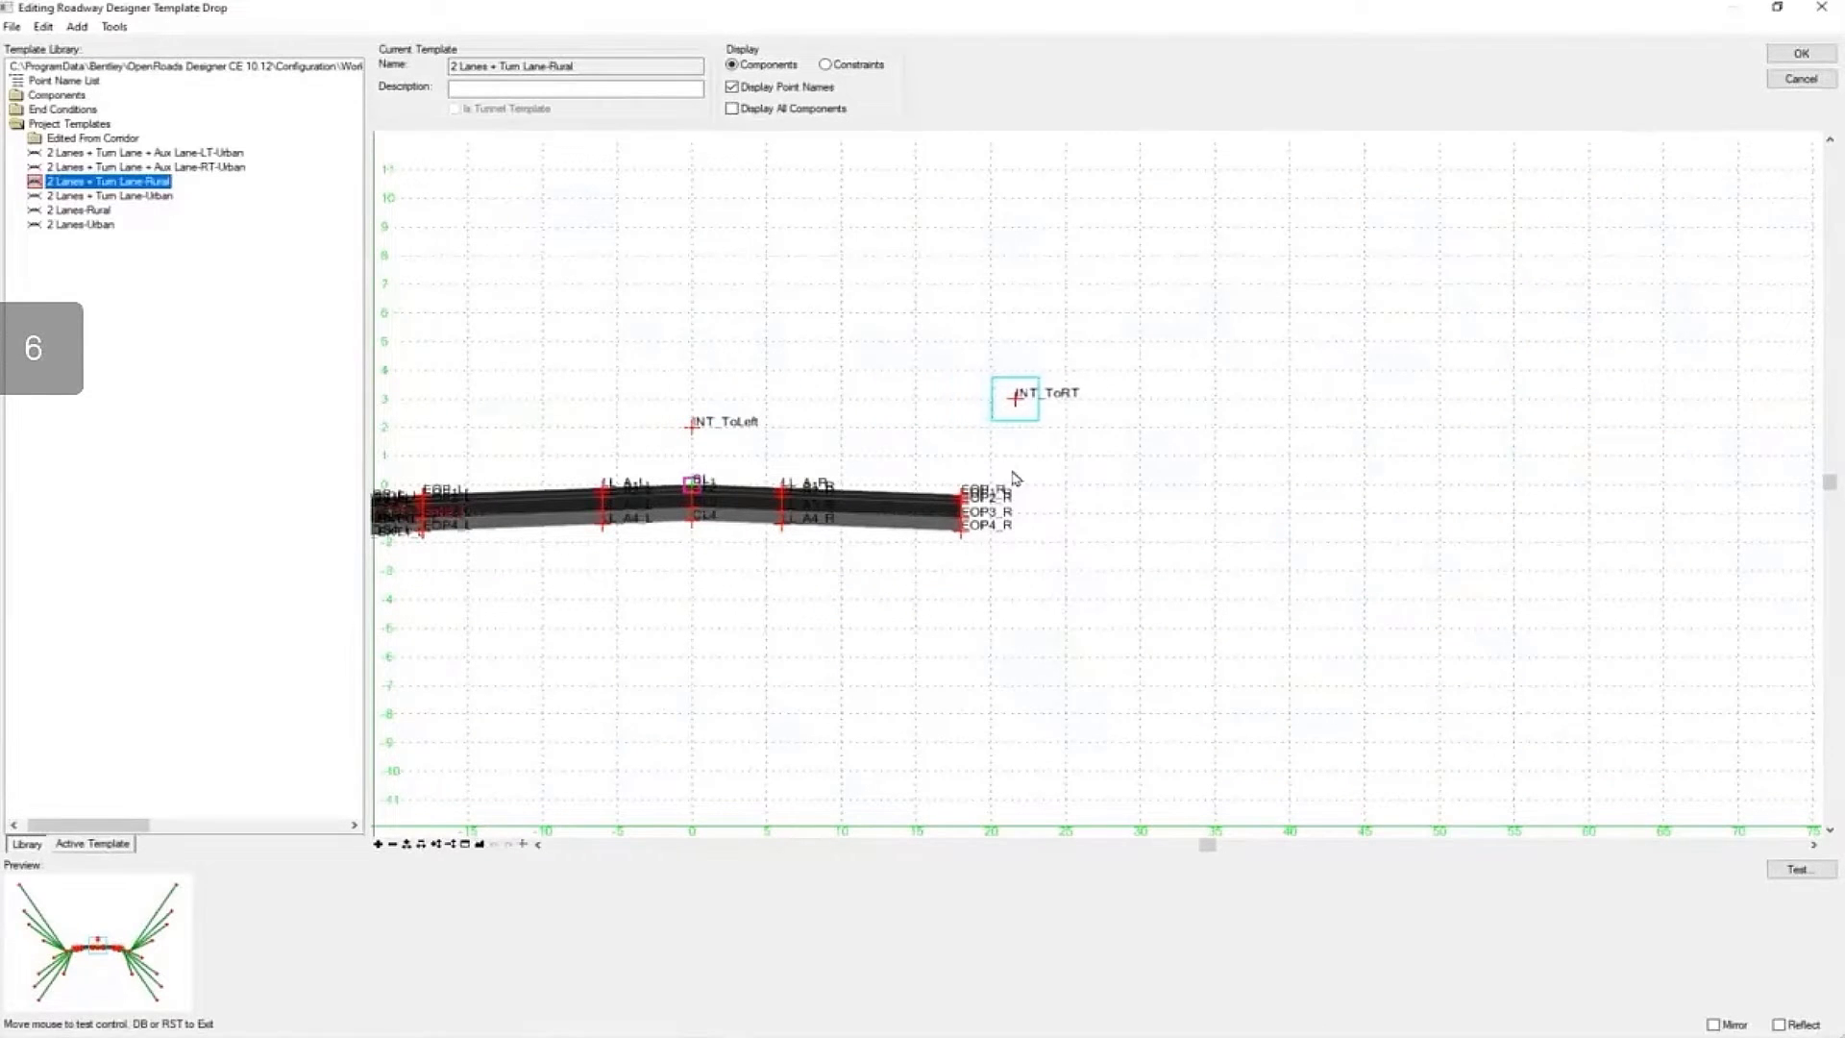
{"action": "mouse_move", "coordinate": [1055, 549]}
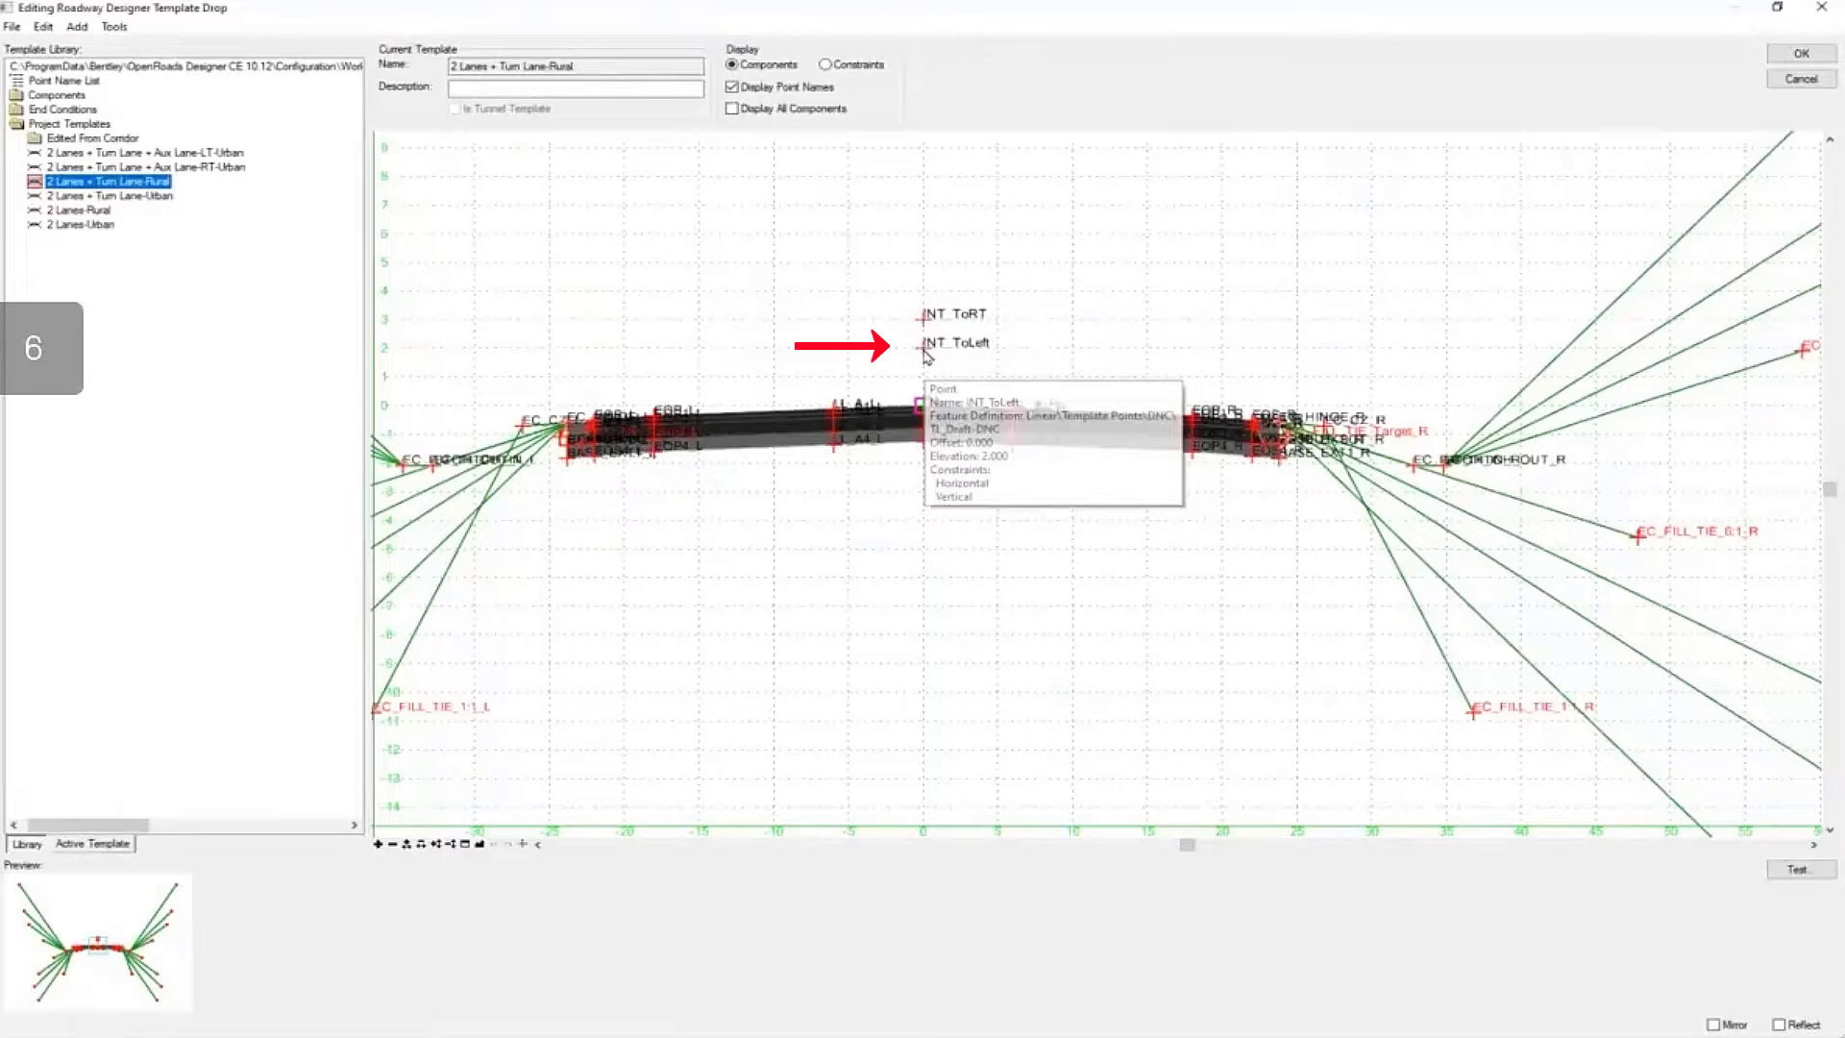
Open INT_ToLeft's point properties, move the dialog aside, and test all its controls.
{"action": "double_click", "coordinate": [924, 347]}
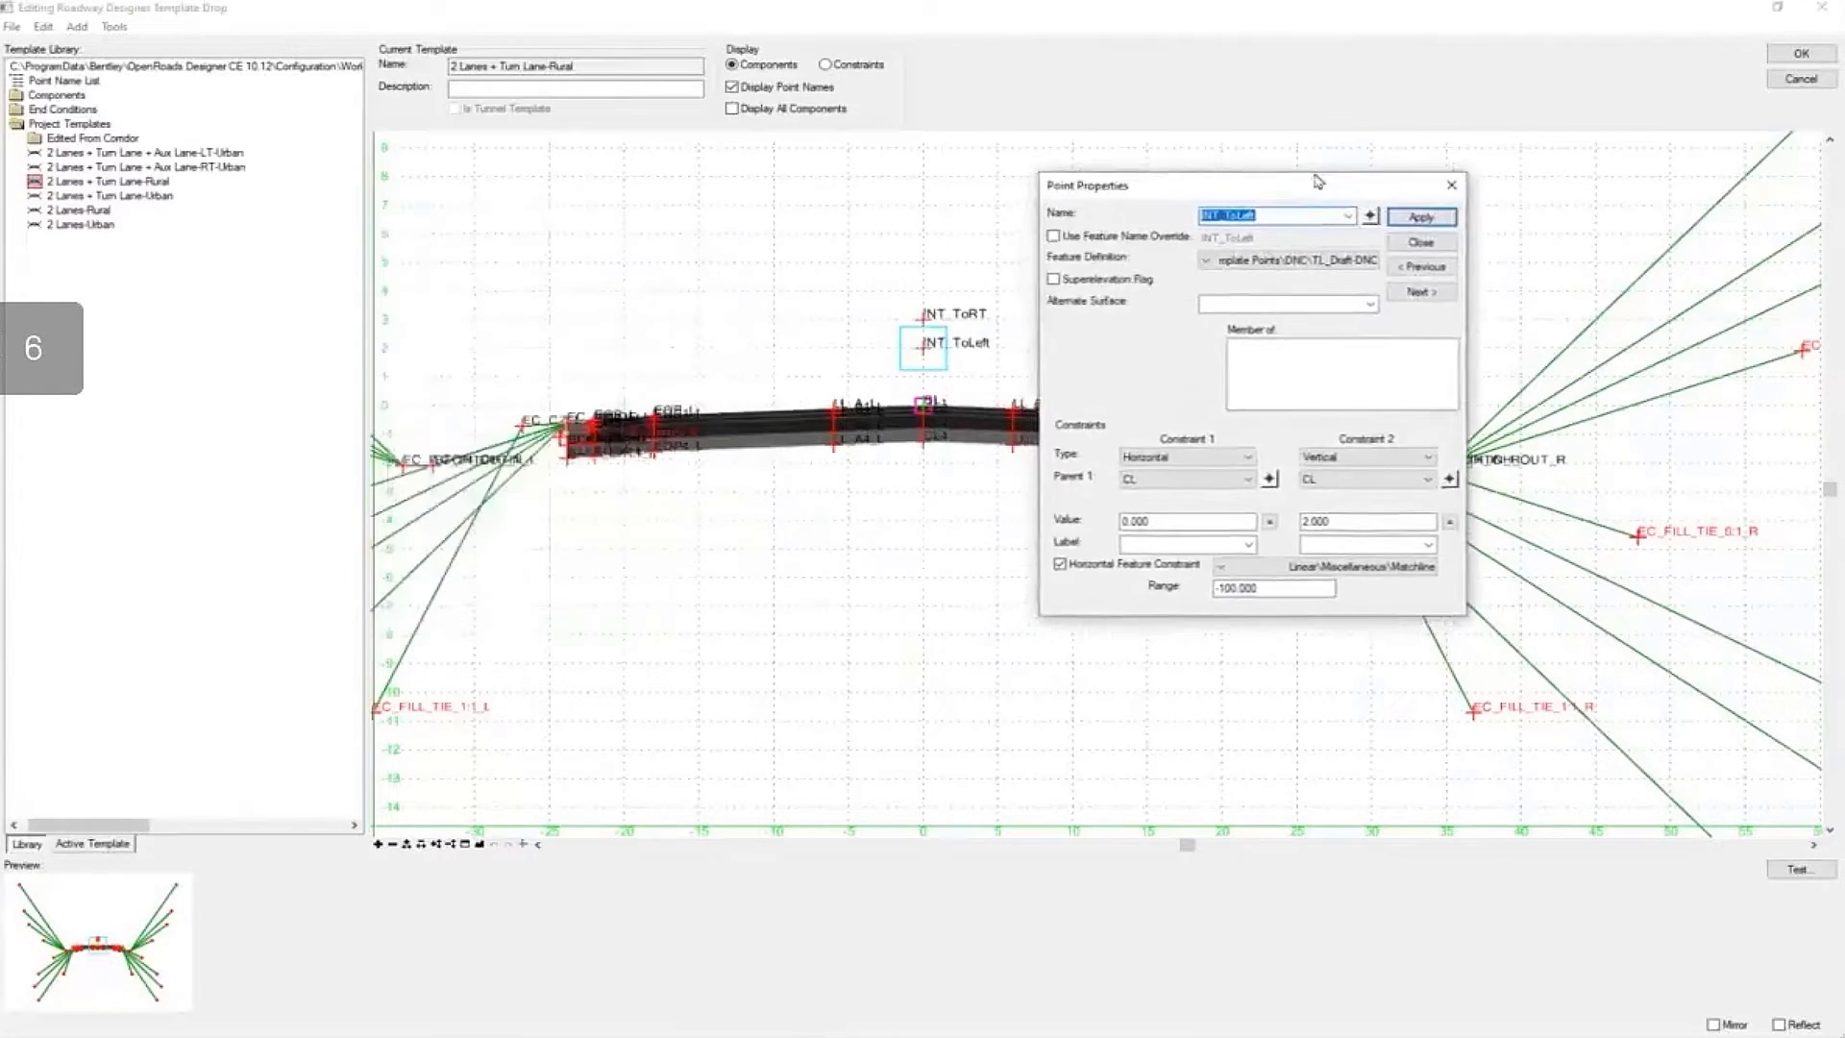
{"action": "left_click_drag", "start_coordinate": [1189, 184], "coordinate": [1283, 147]}
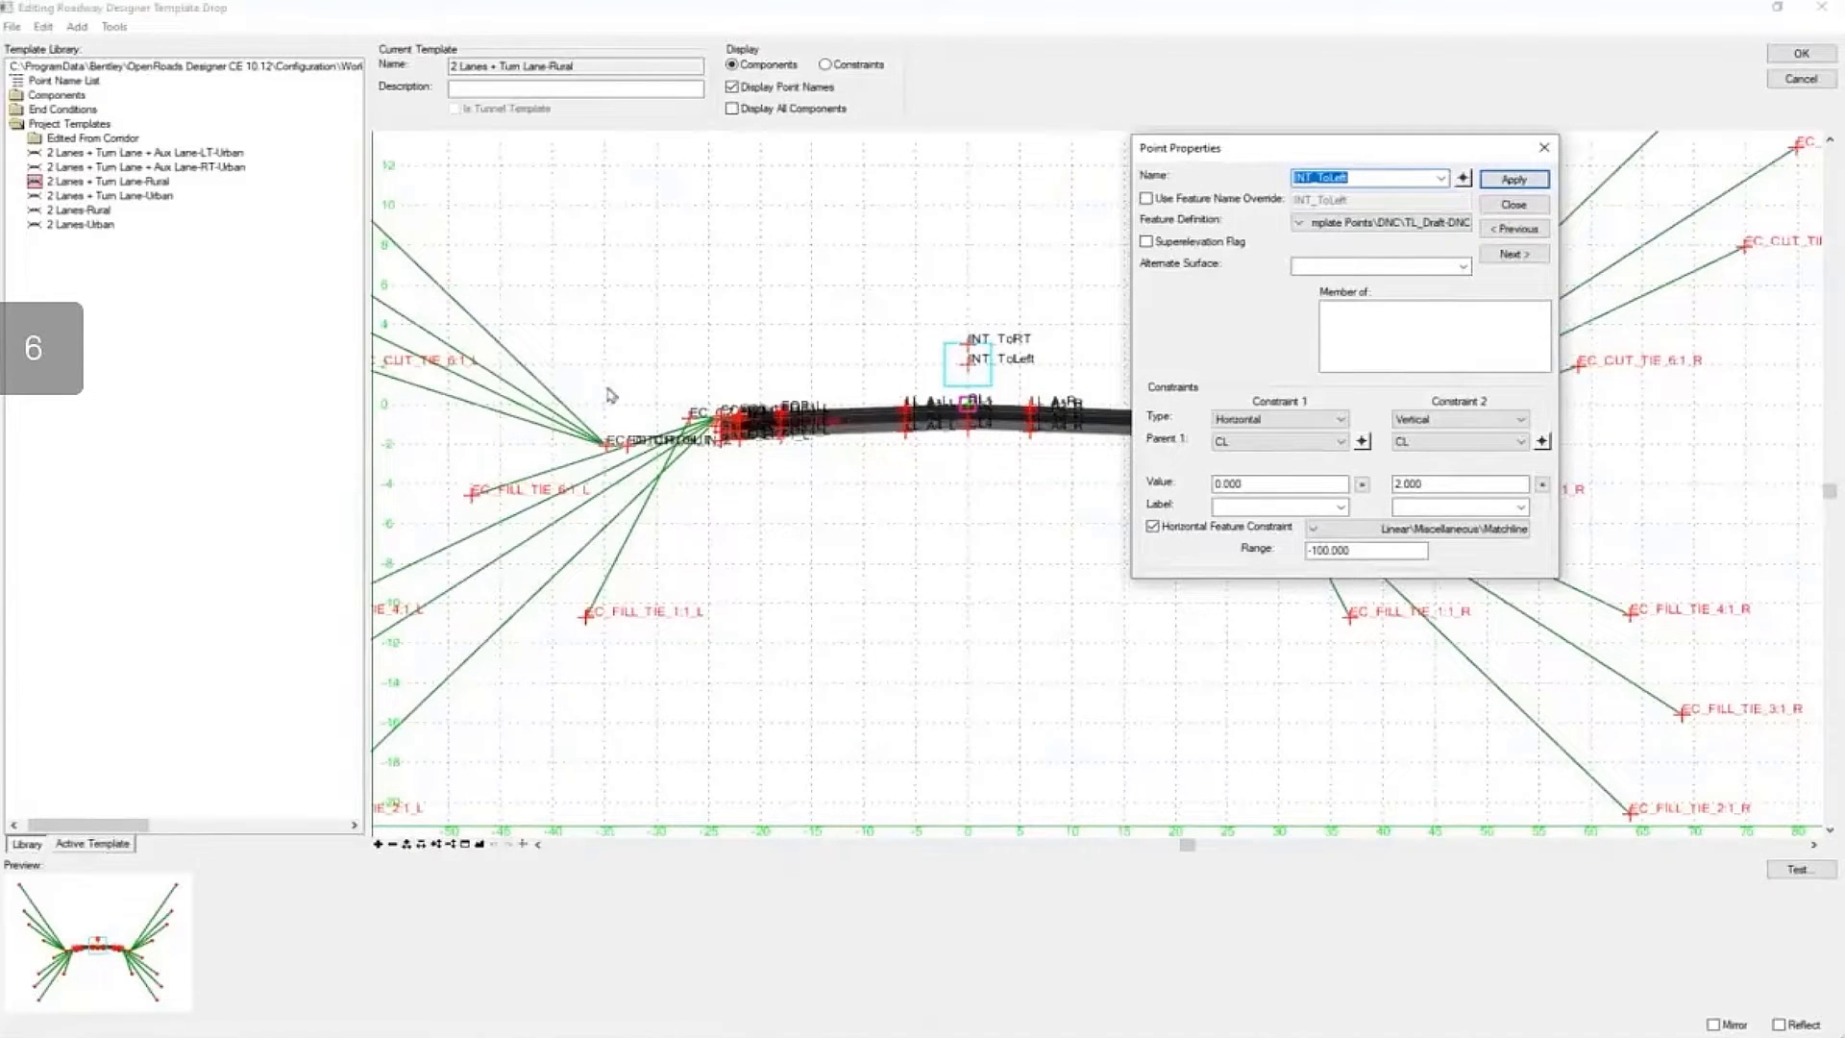
{"action": "mouse_move", "coordinate": [1432, 528]}
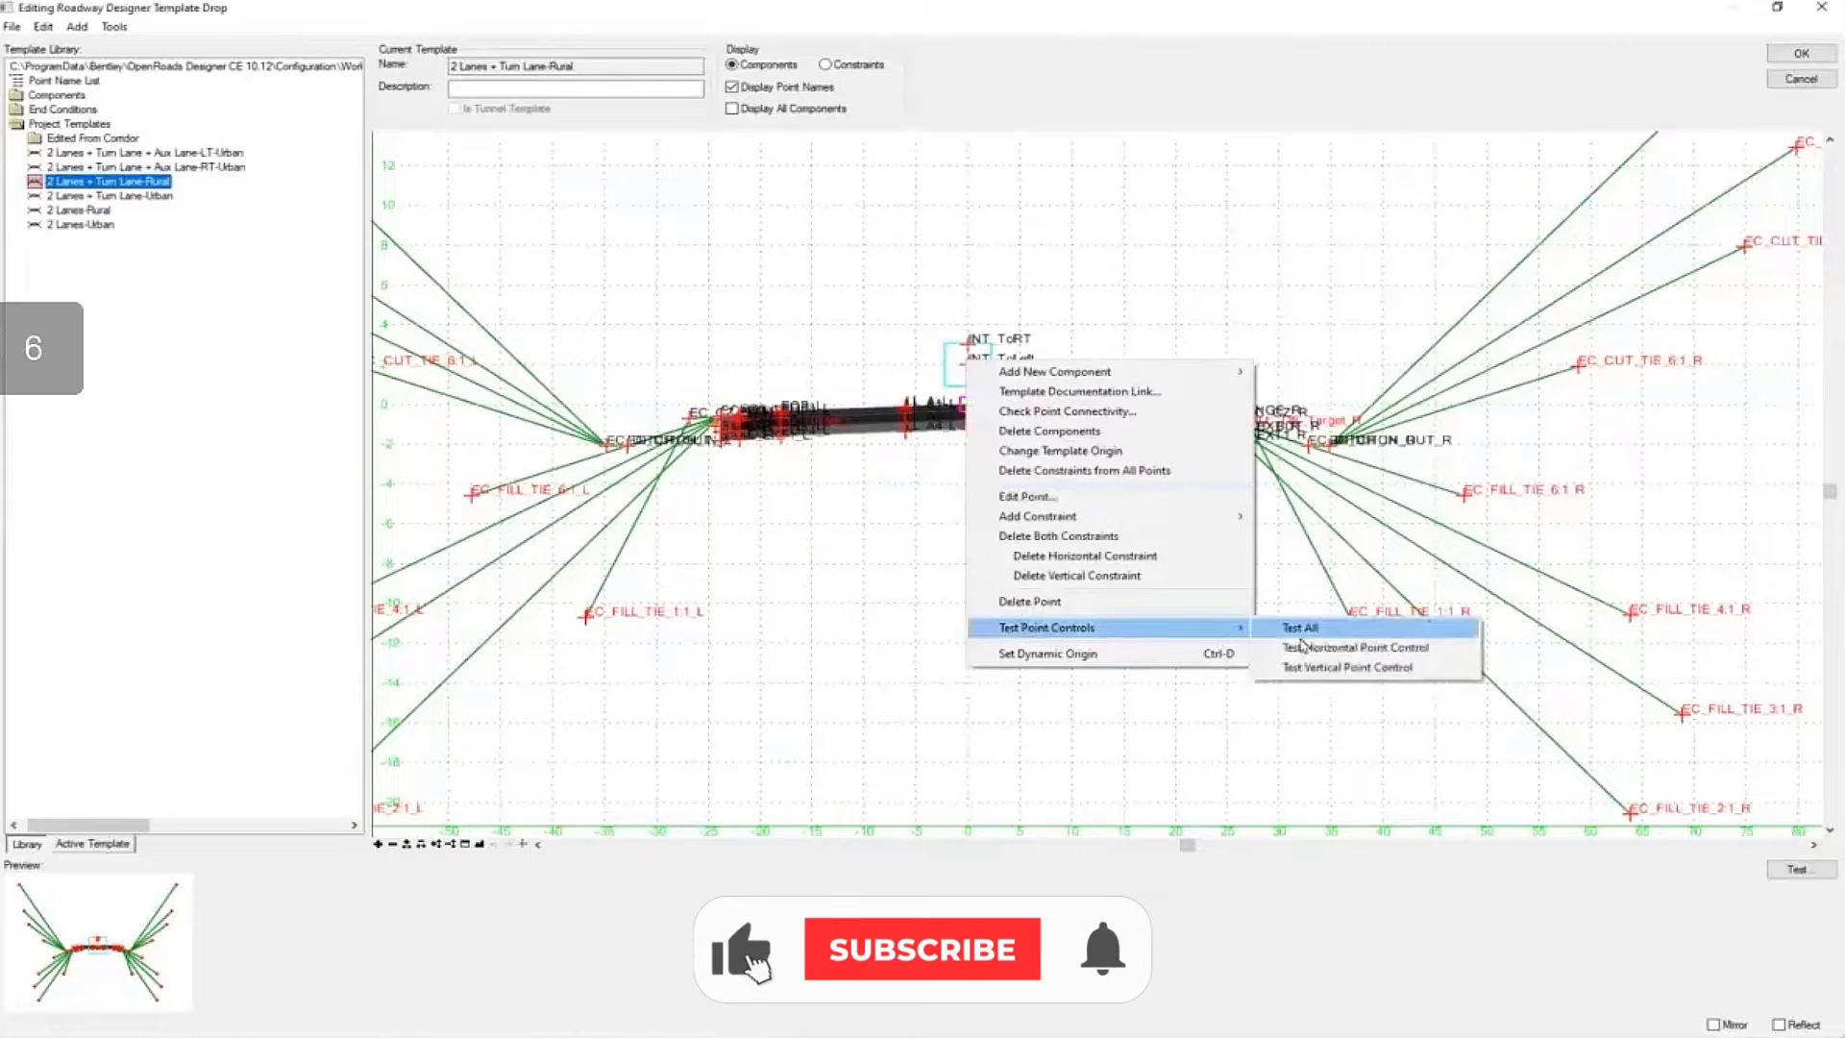
{"action": "left_click", "coordinate": [1299, 628]}
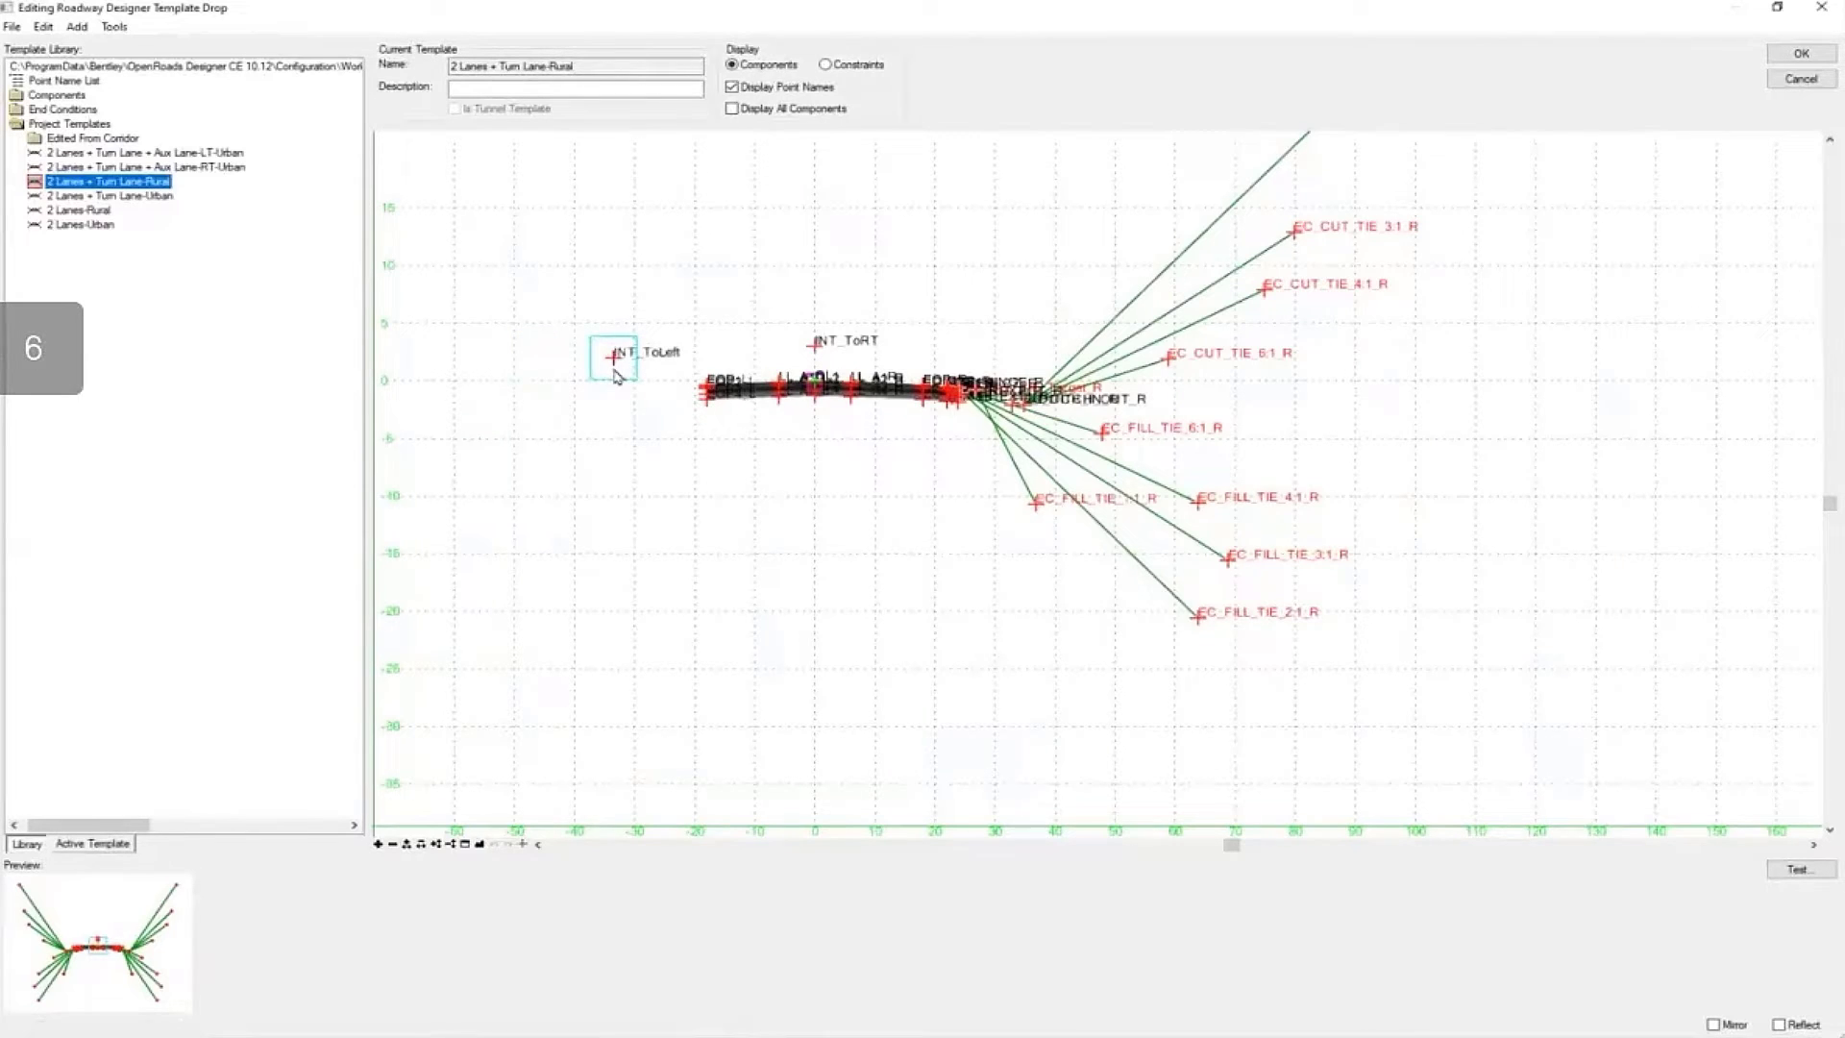
{"action": "mouse_move", "coordinate": [1485, 34]}
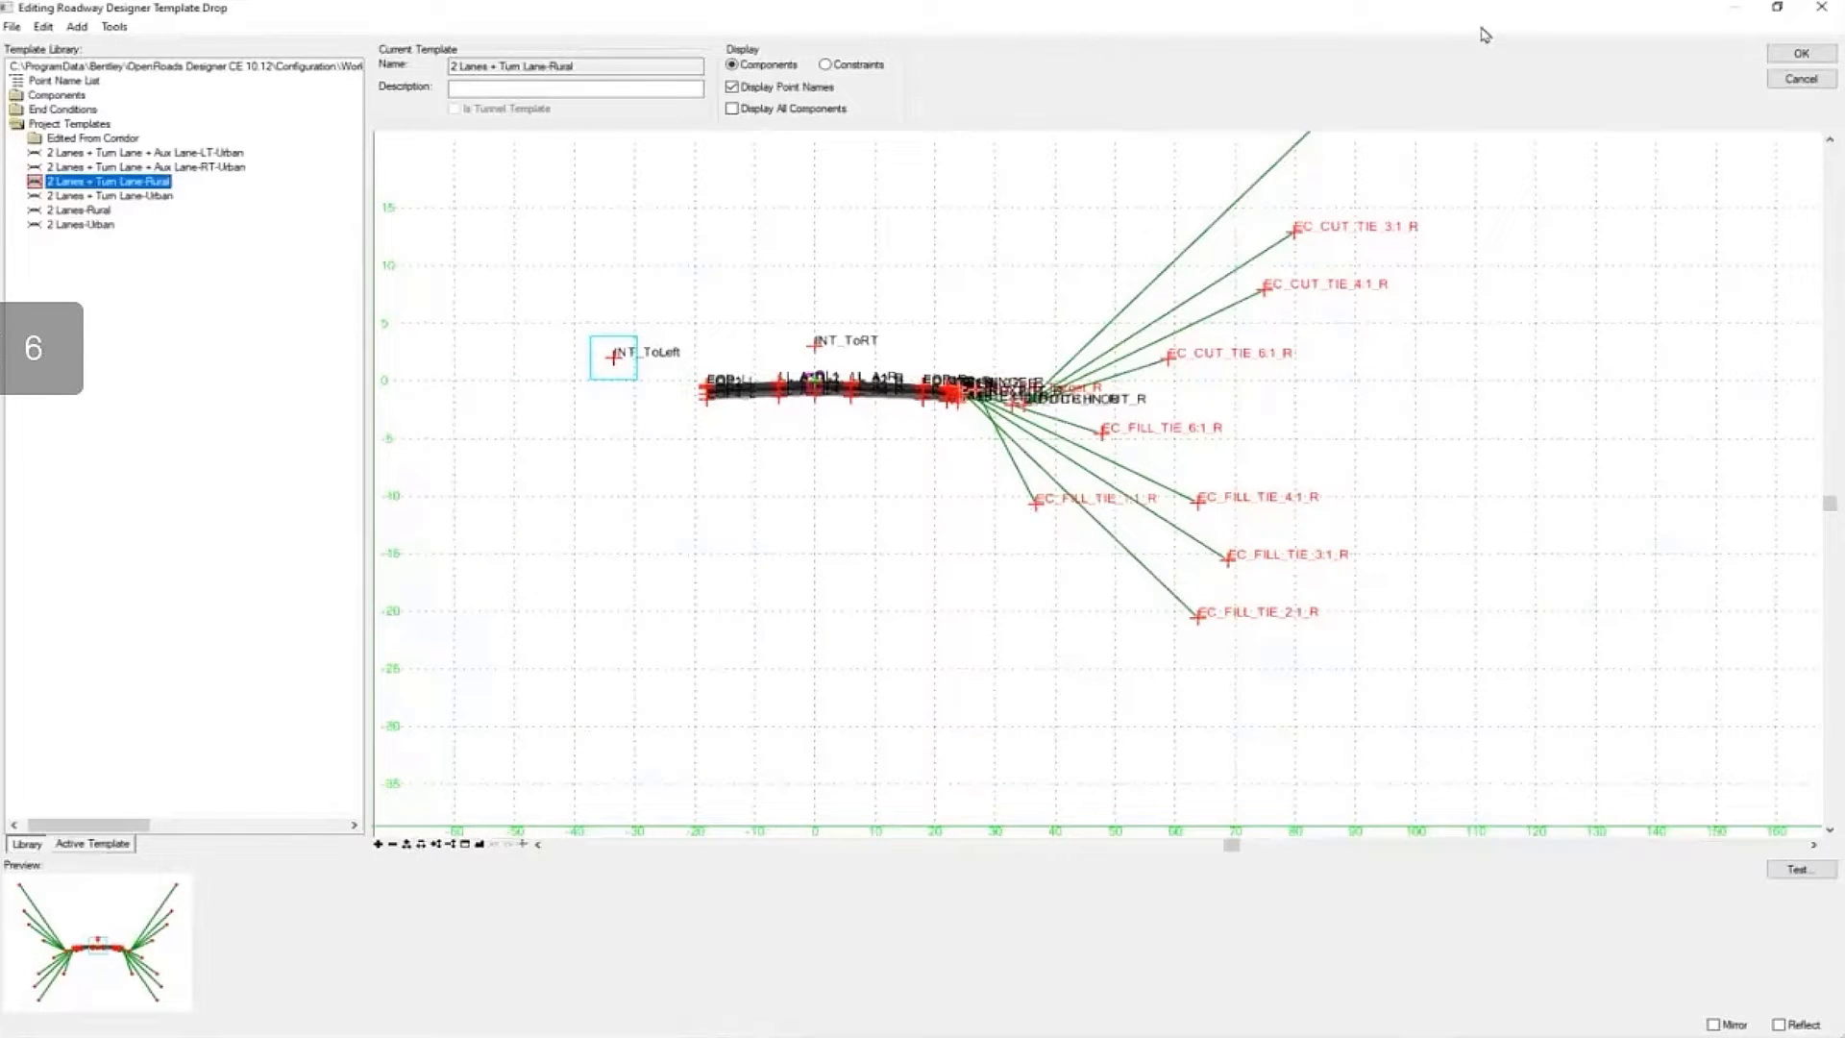
{"action": "mouse_move", "coordinate": [1799, 53]}
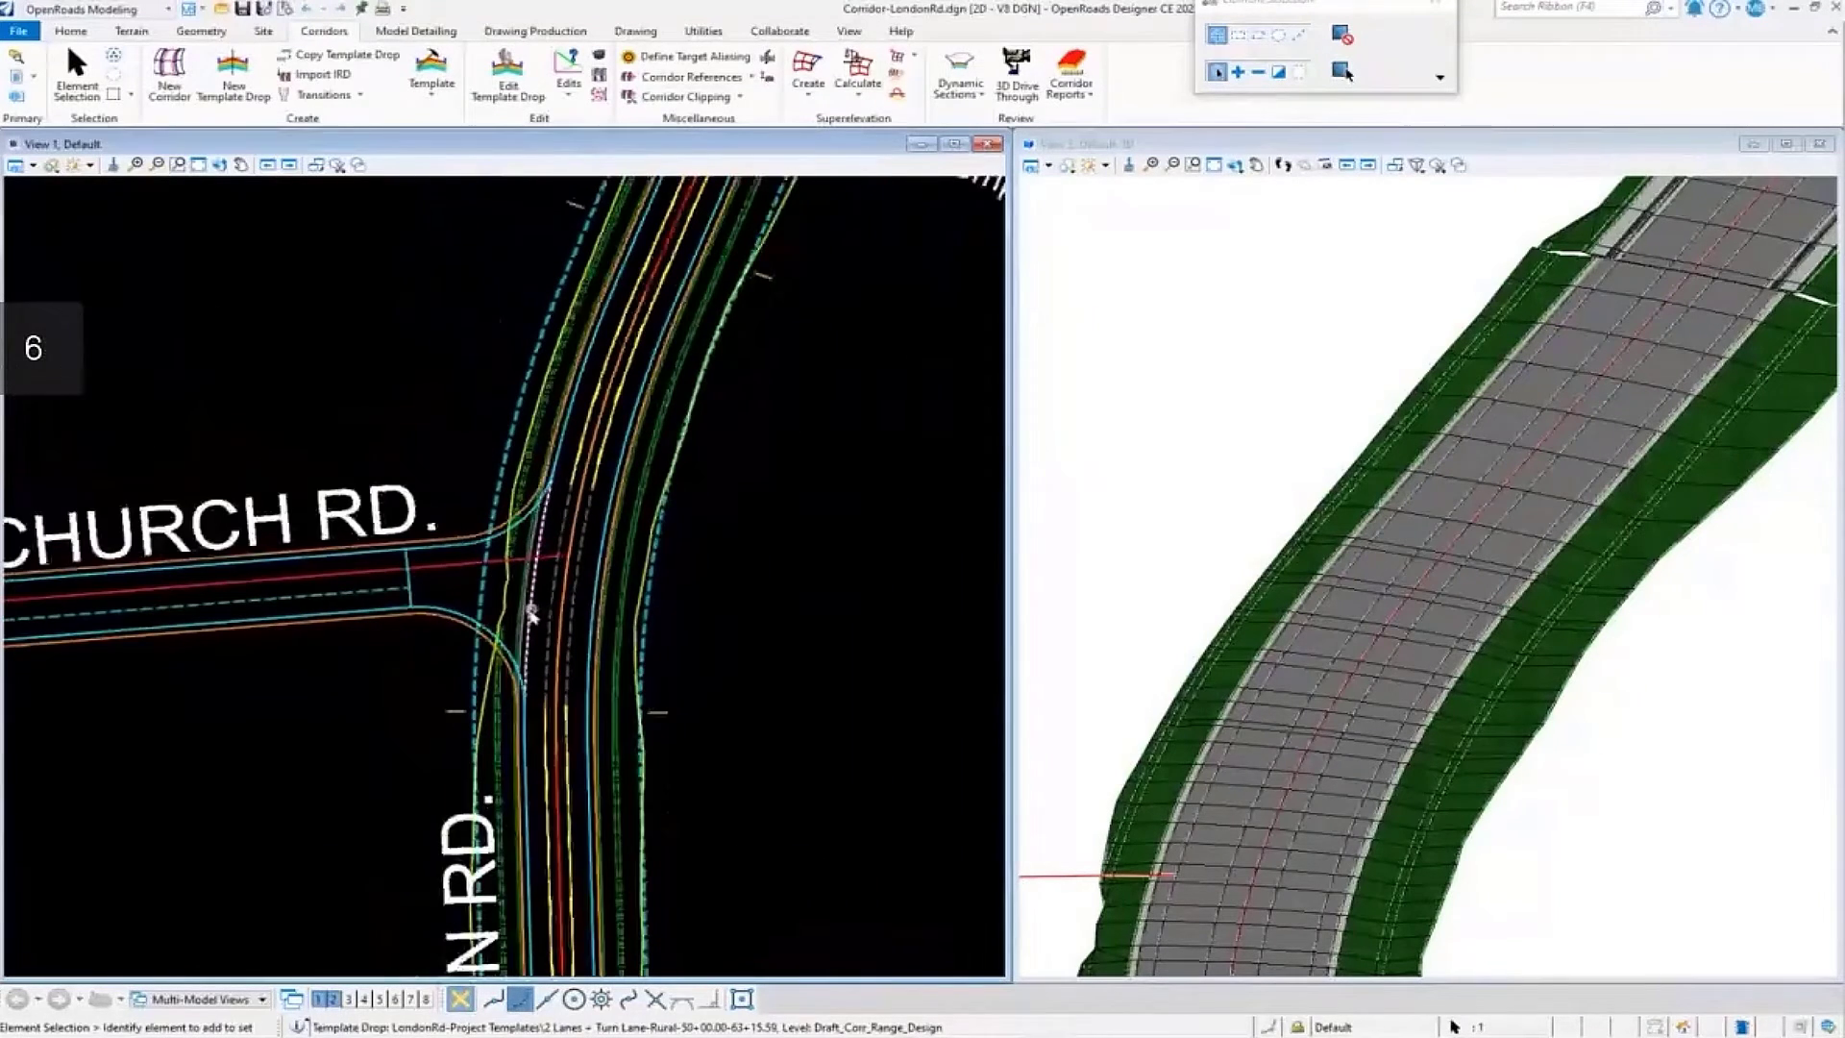
{"action": "mouse_move", "coordinate": [529, 614]}
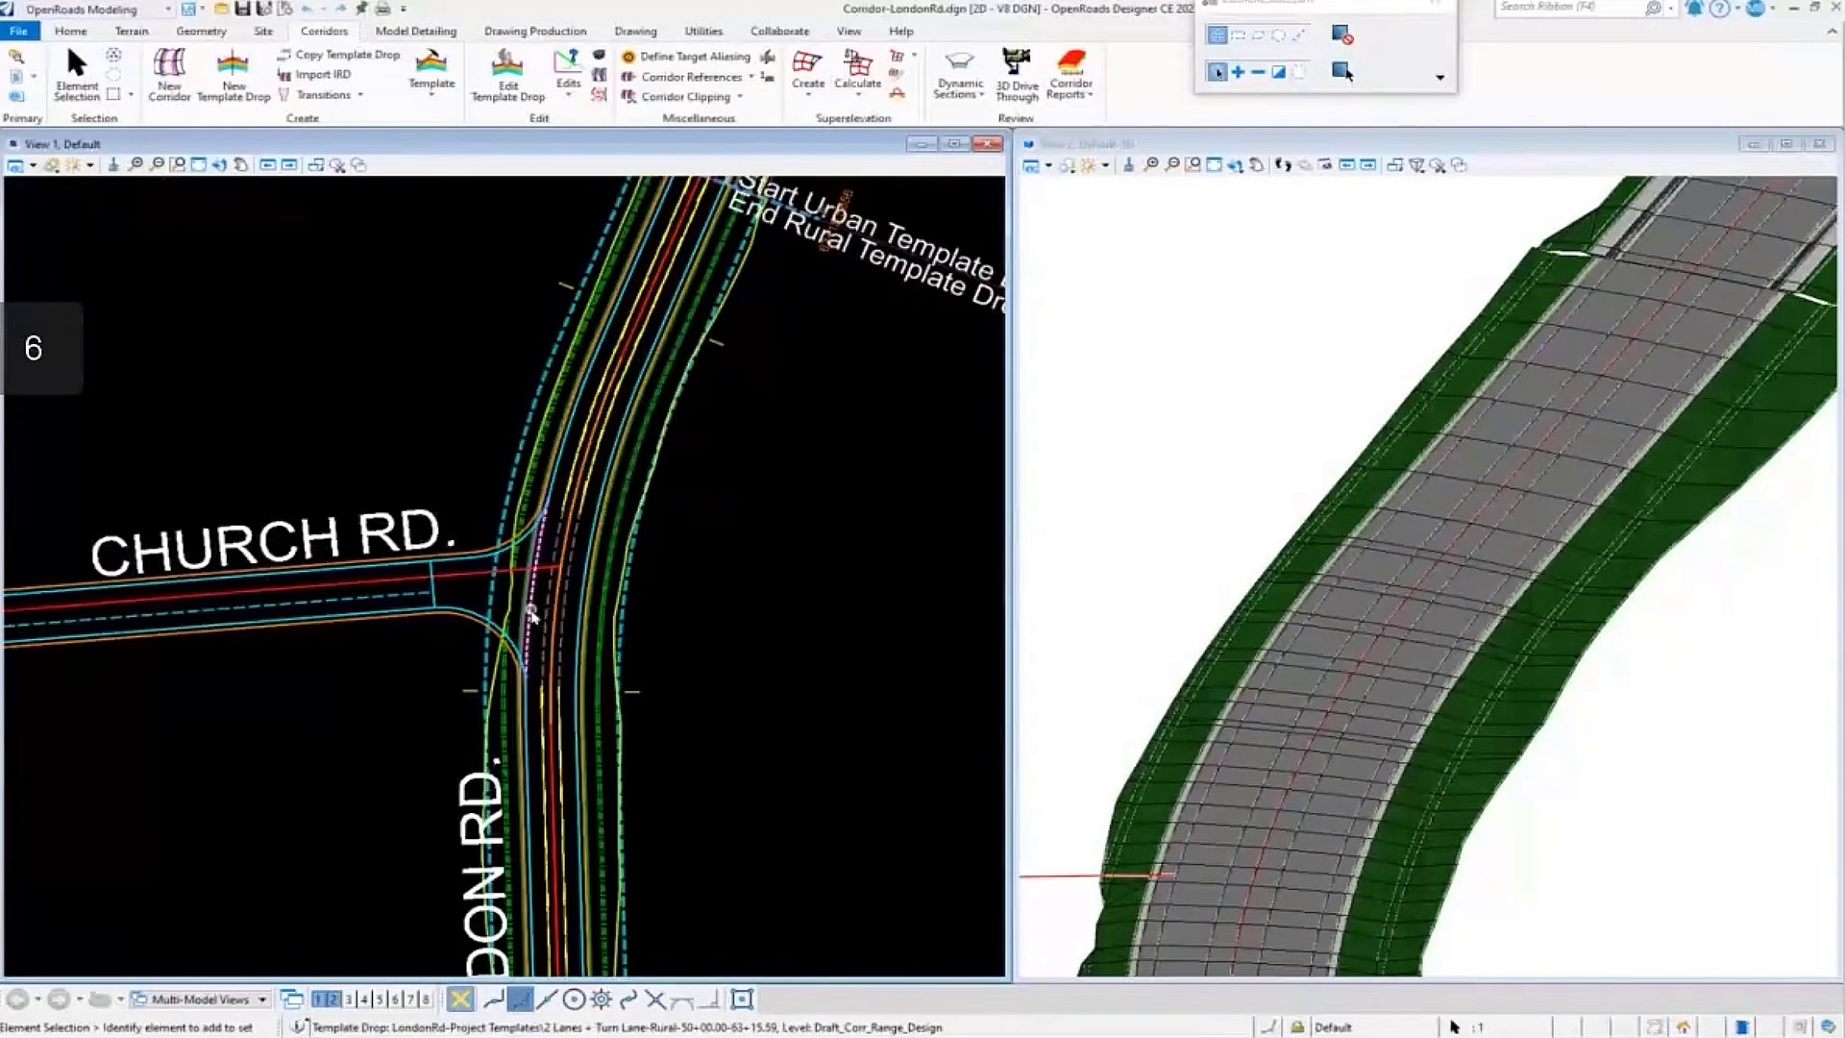
{"action": "mouse_move", "coordinate": [529, 618]}
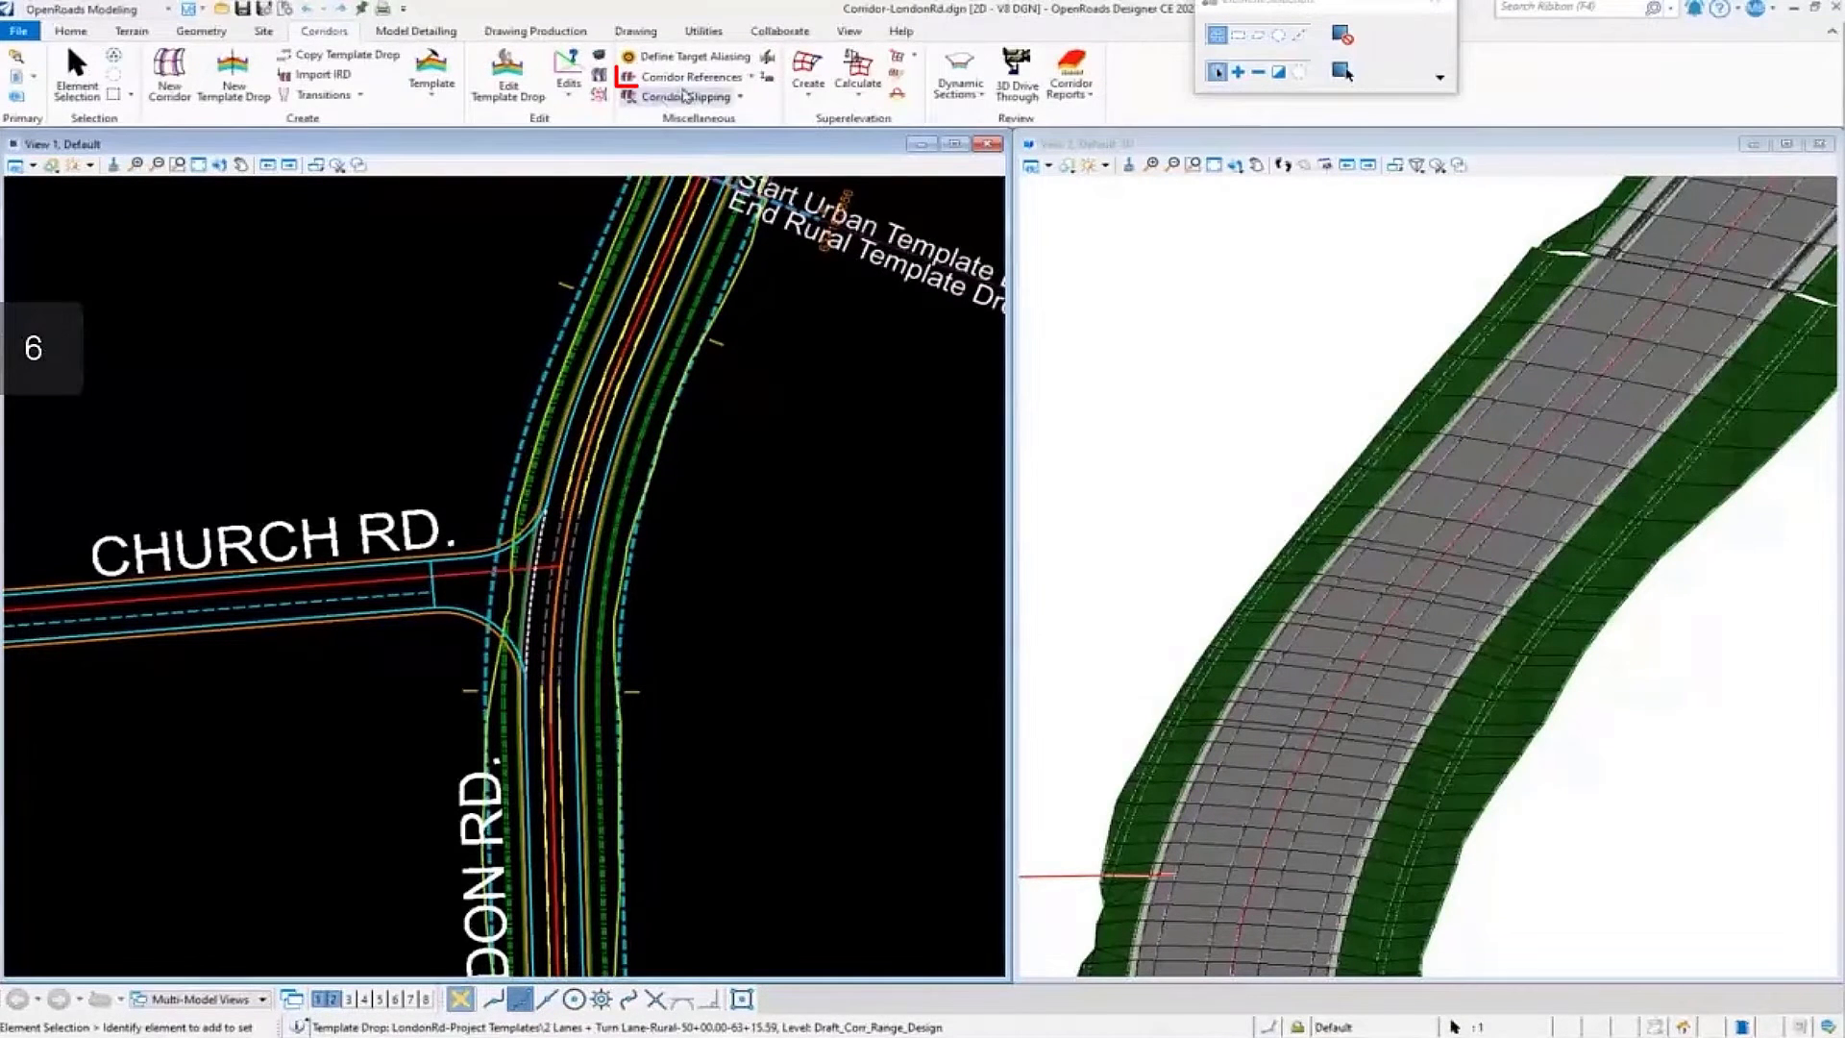
Start Add Corridor Reference from the Corridor References menu.
{"action": "left_click", "coordinate": [686, 77]}
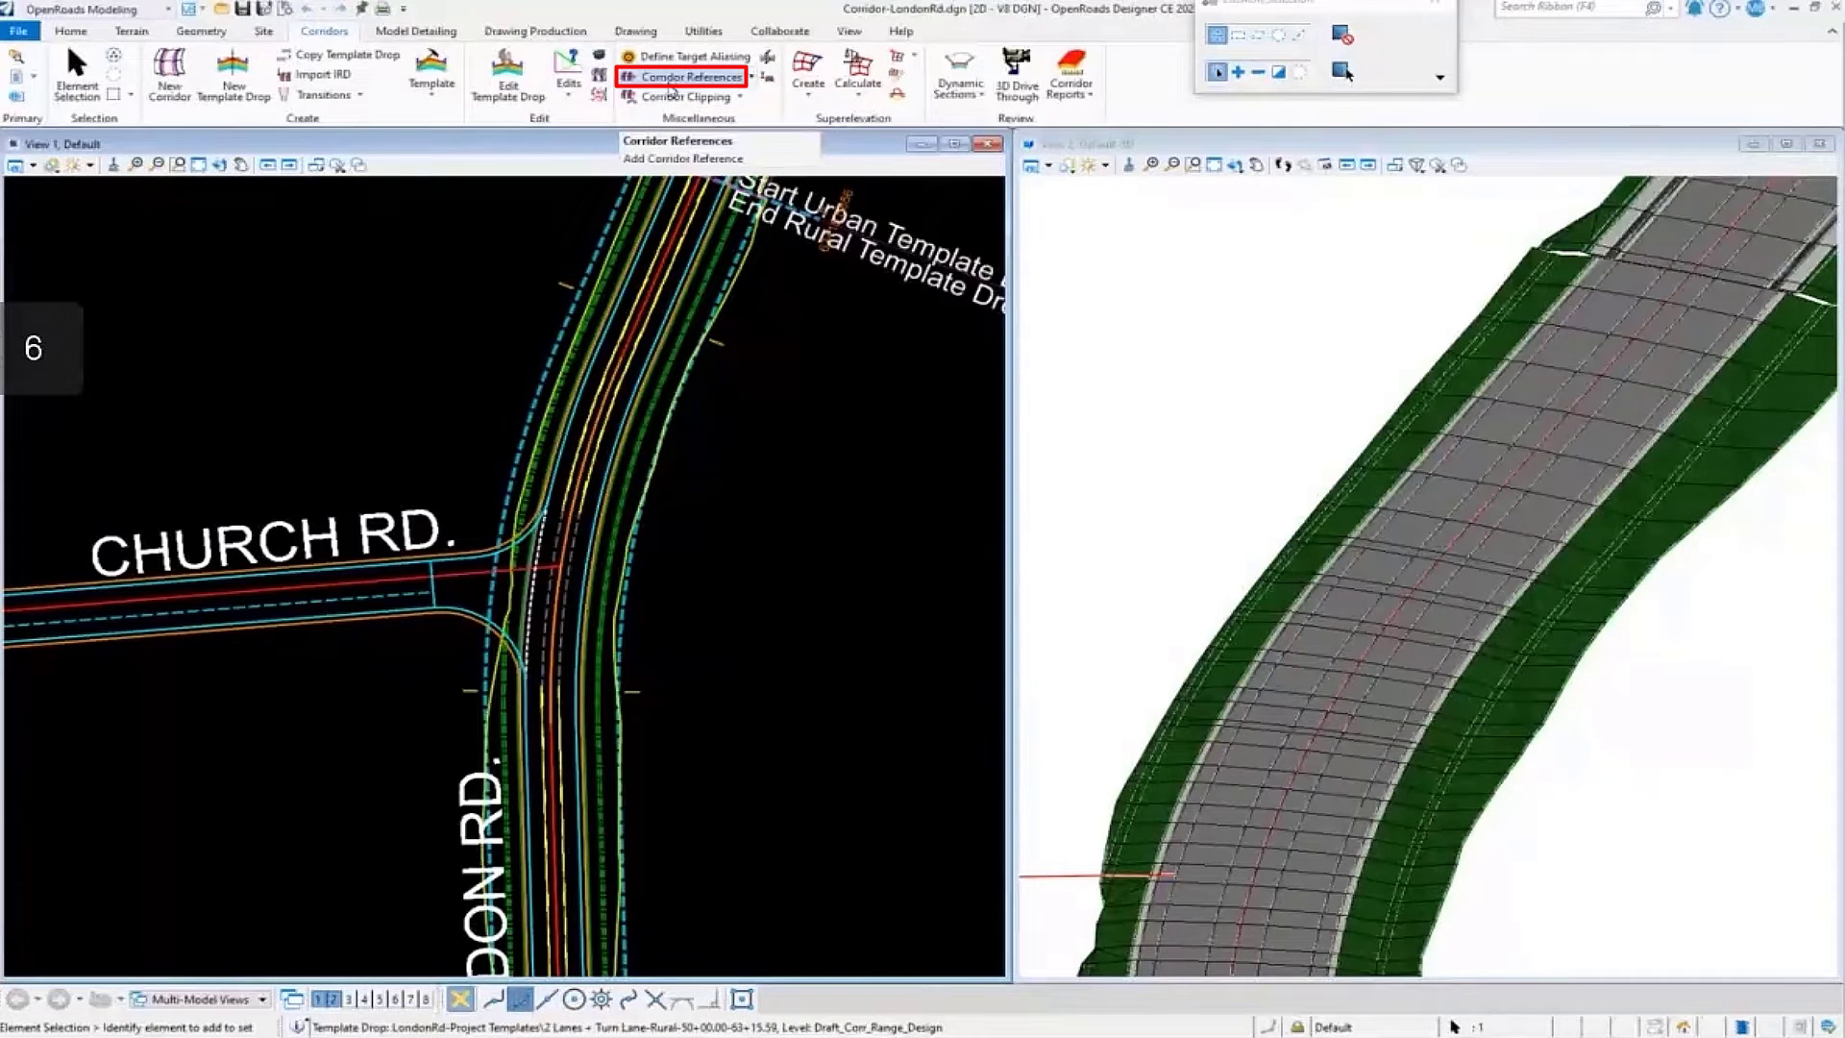
{"action": "left_click", "coordinate": [681, 159]}
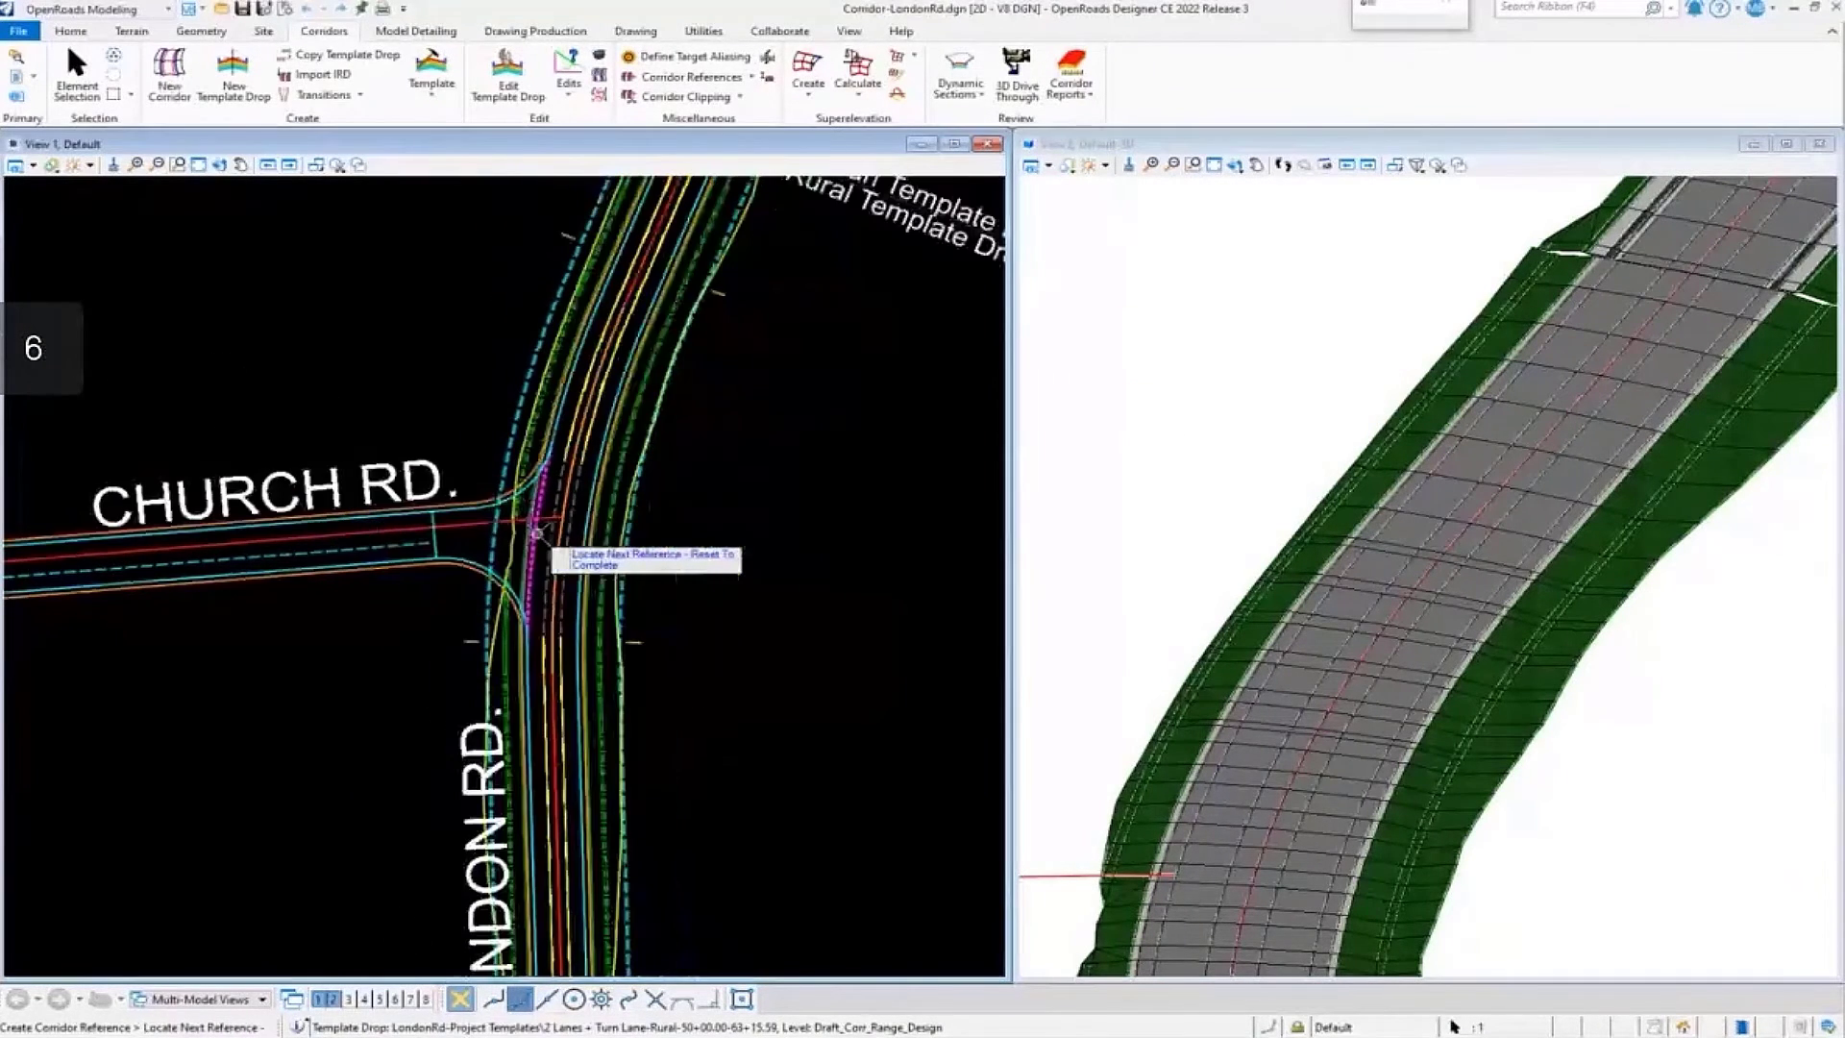
{"action": "mouse_move", "coordinate": [709, 486]}
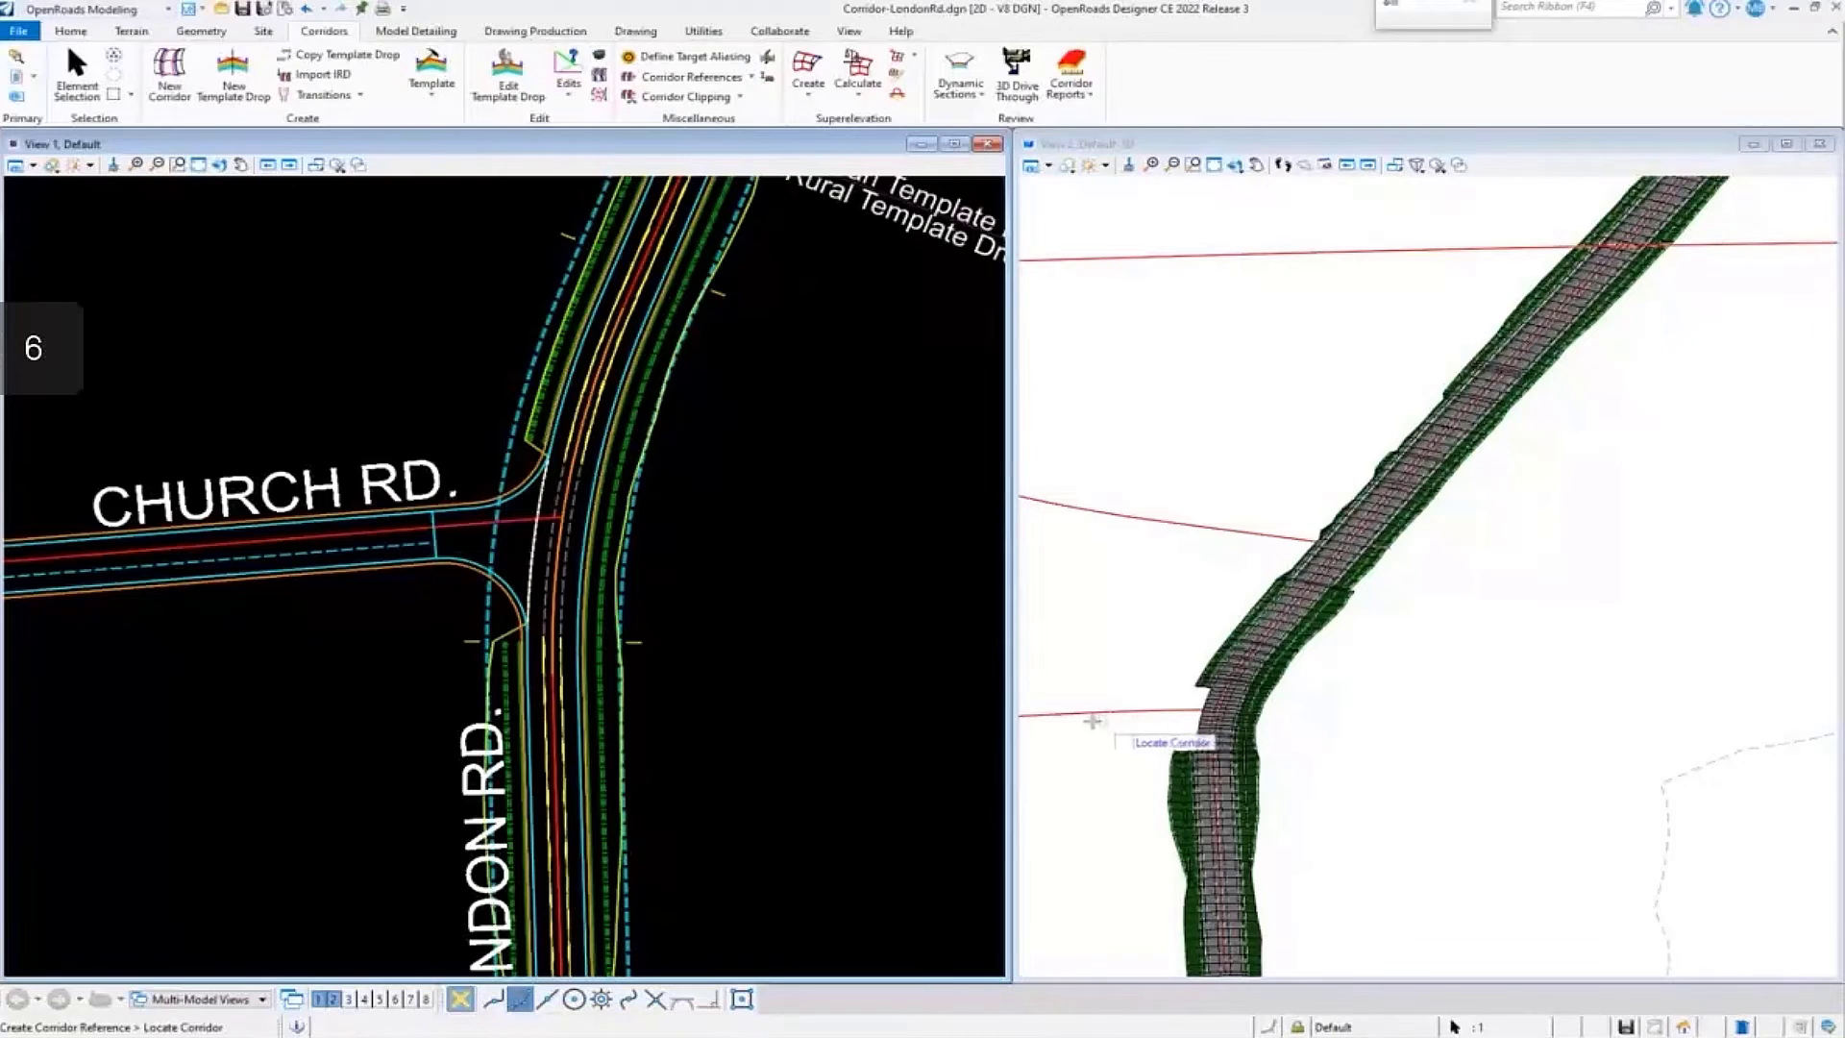
{"action": "mouse_move", "coordinate": [1085, 692]}
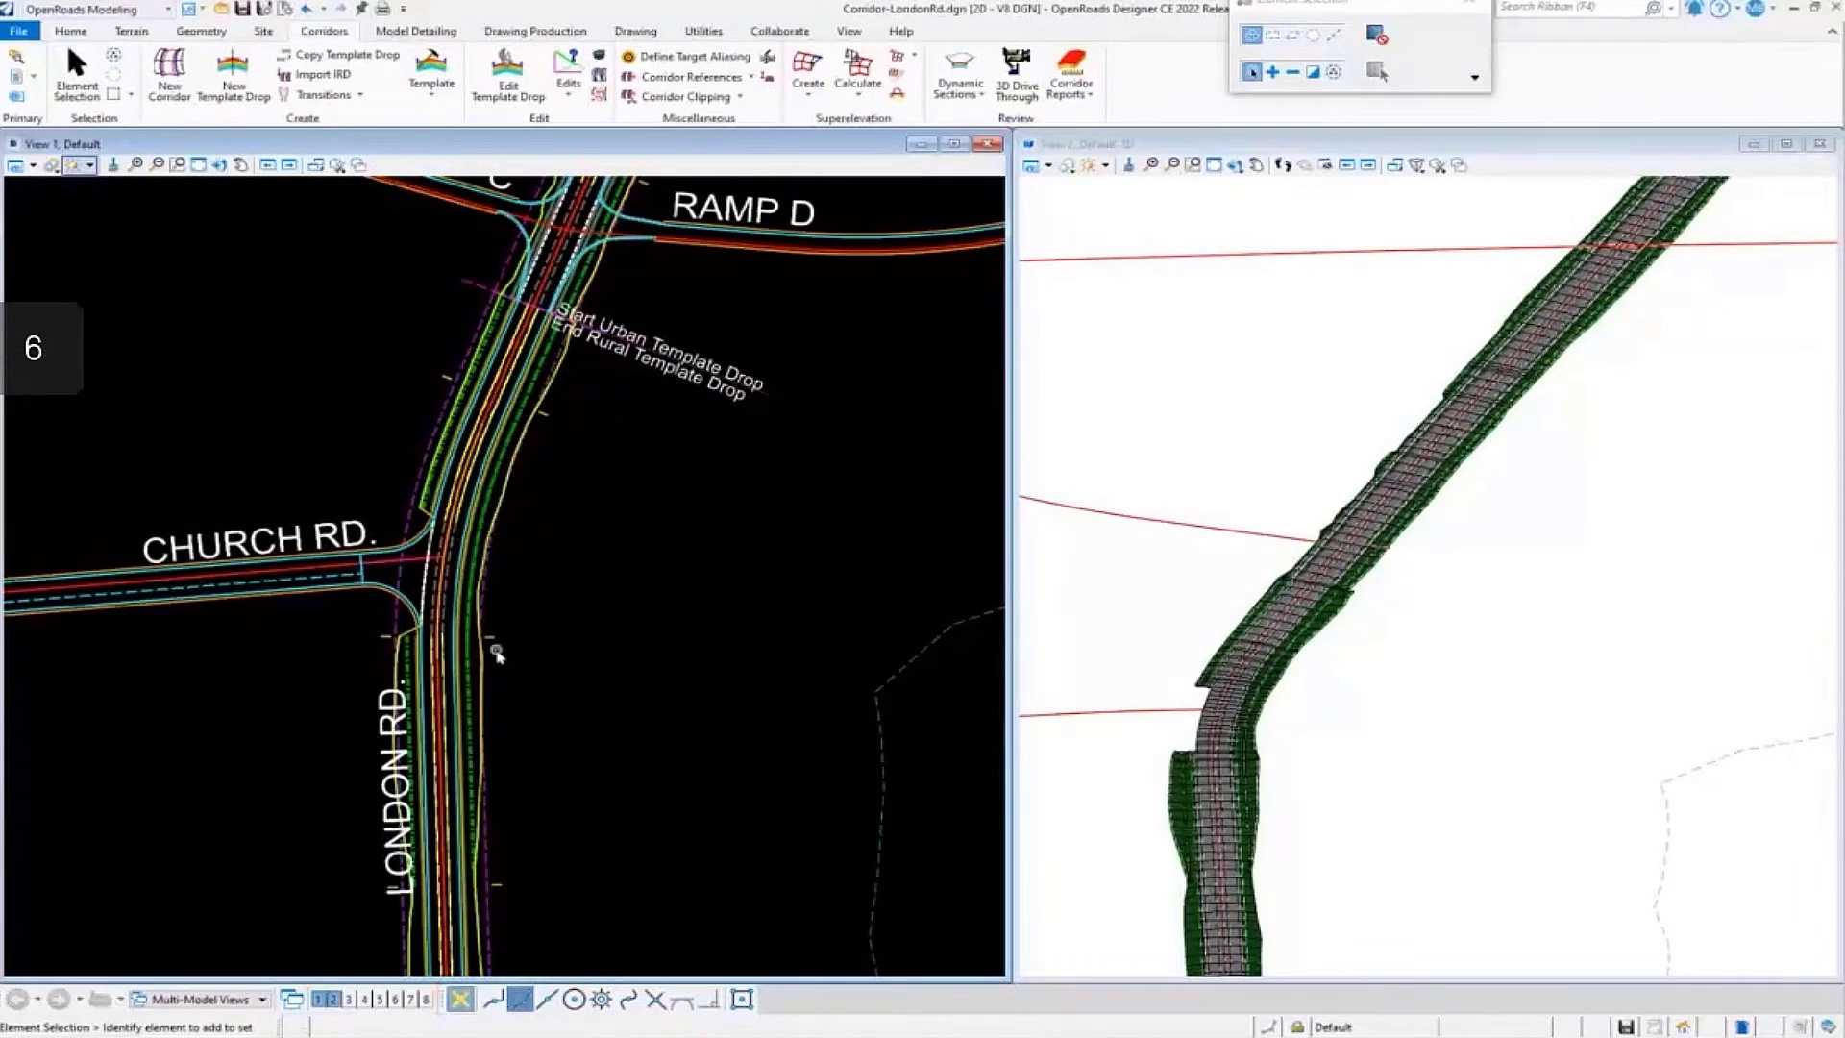
Select the London Rd corridor and list its external references in Corridor Objects.
{"action": "left_click", "coordinate": [494, 654]}
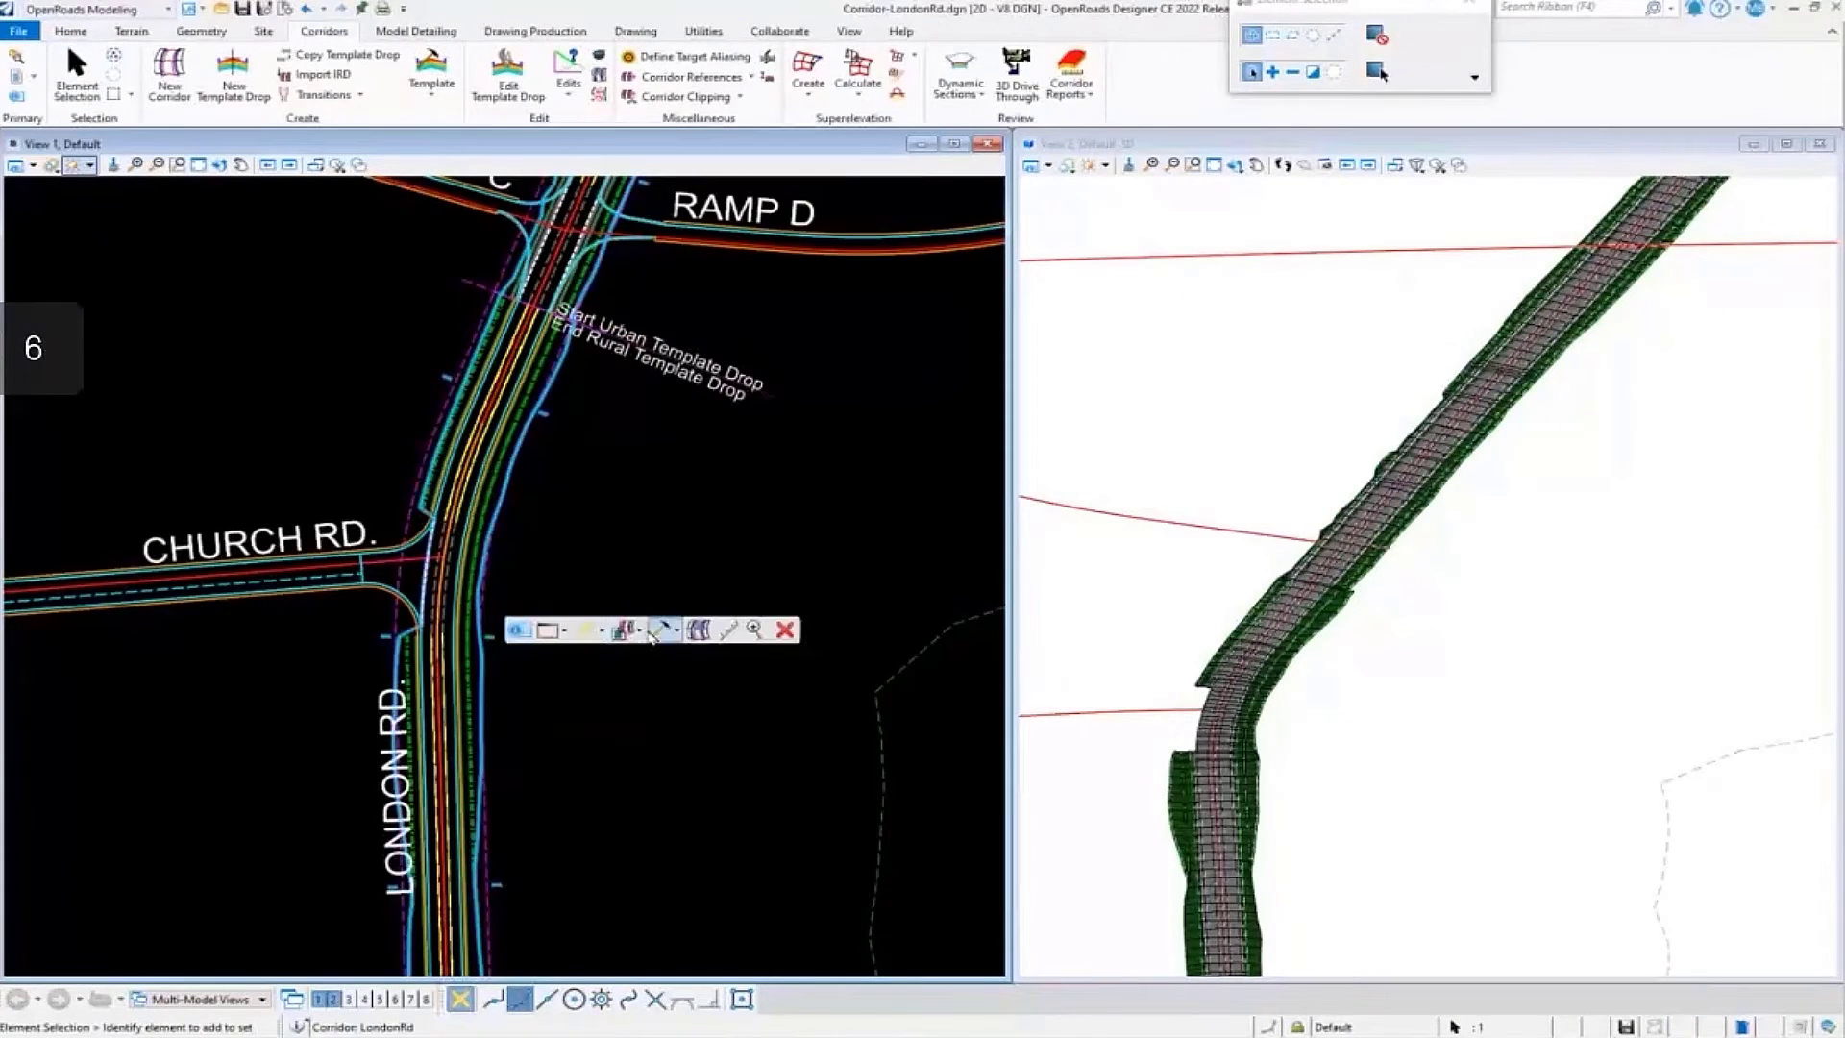
{"action": "mouse_move", "coordinate": [665, 631]}
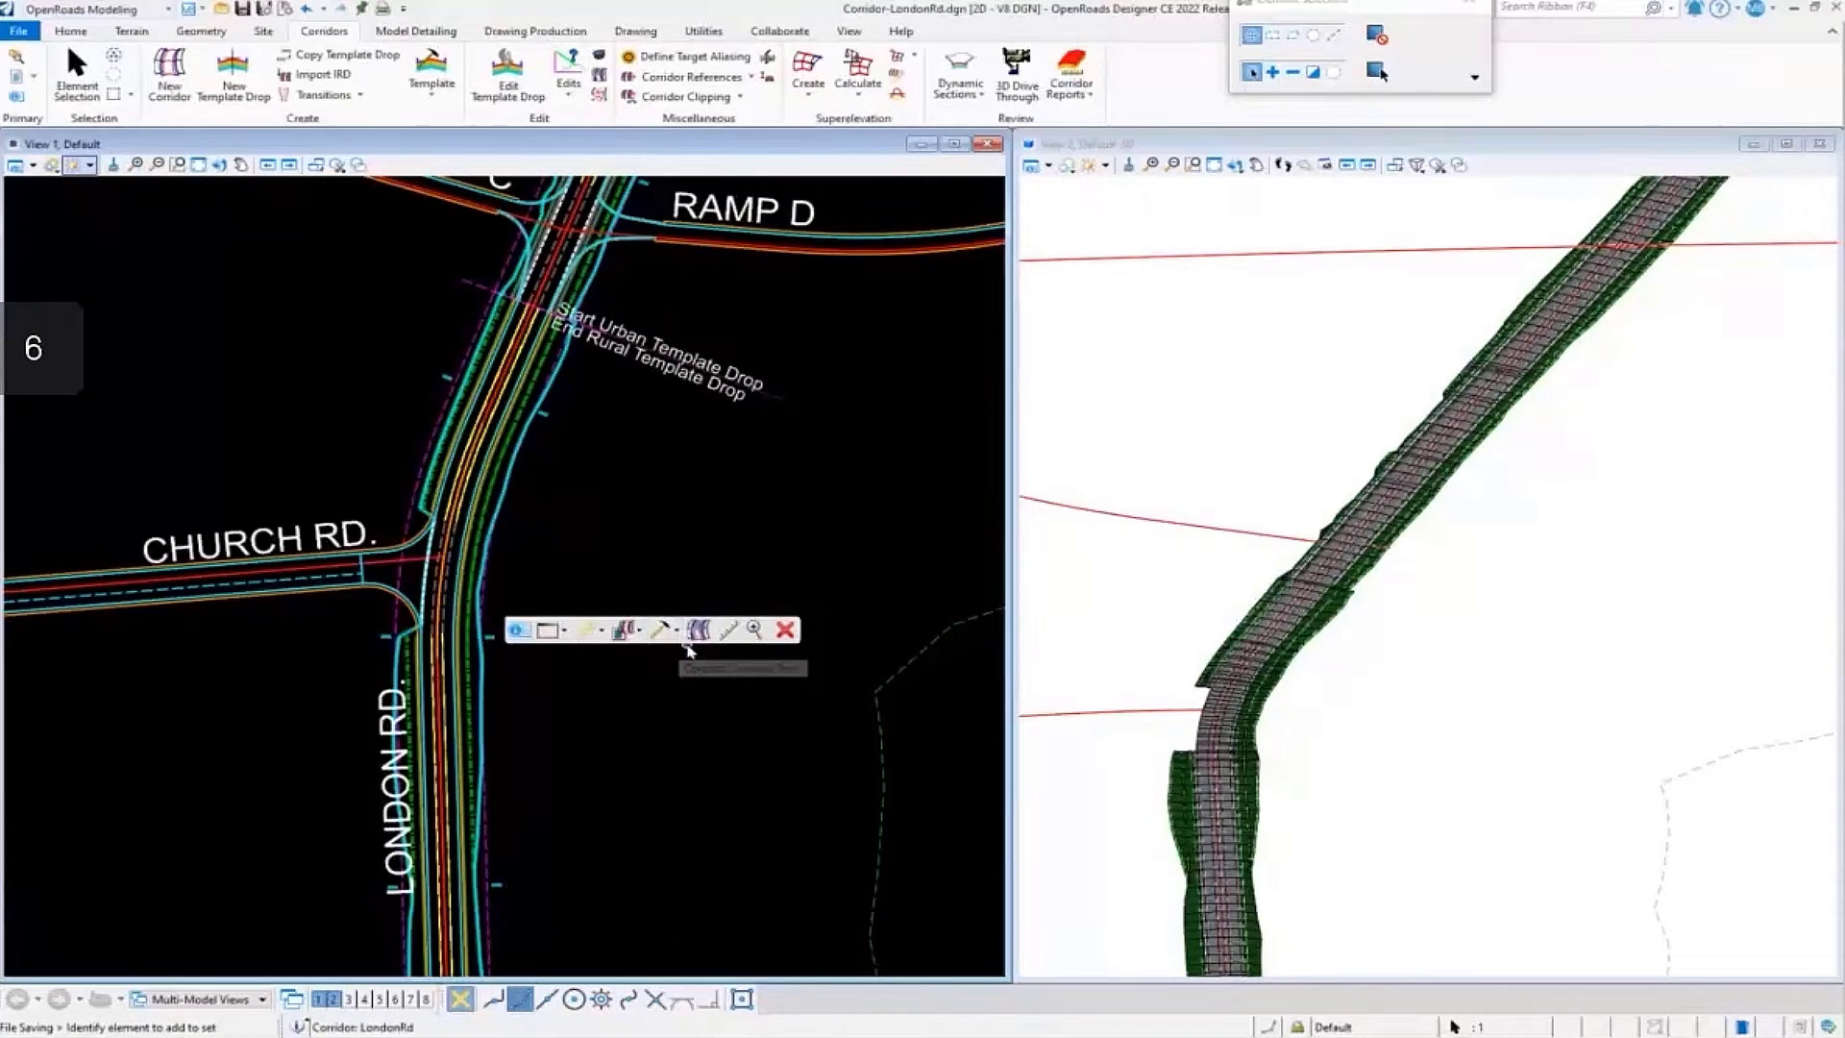
{"action": "left_click", "coordinate": [696, 630]}
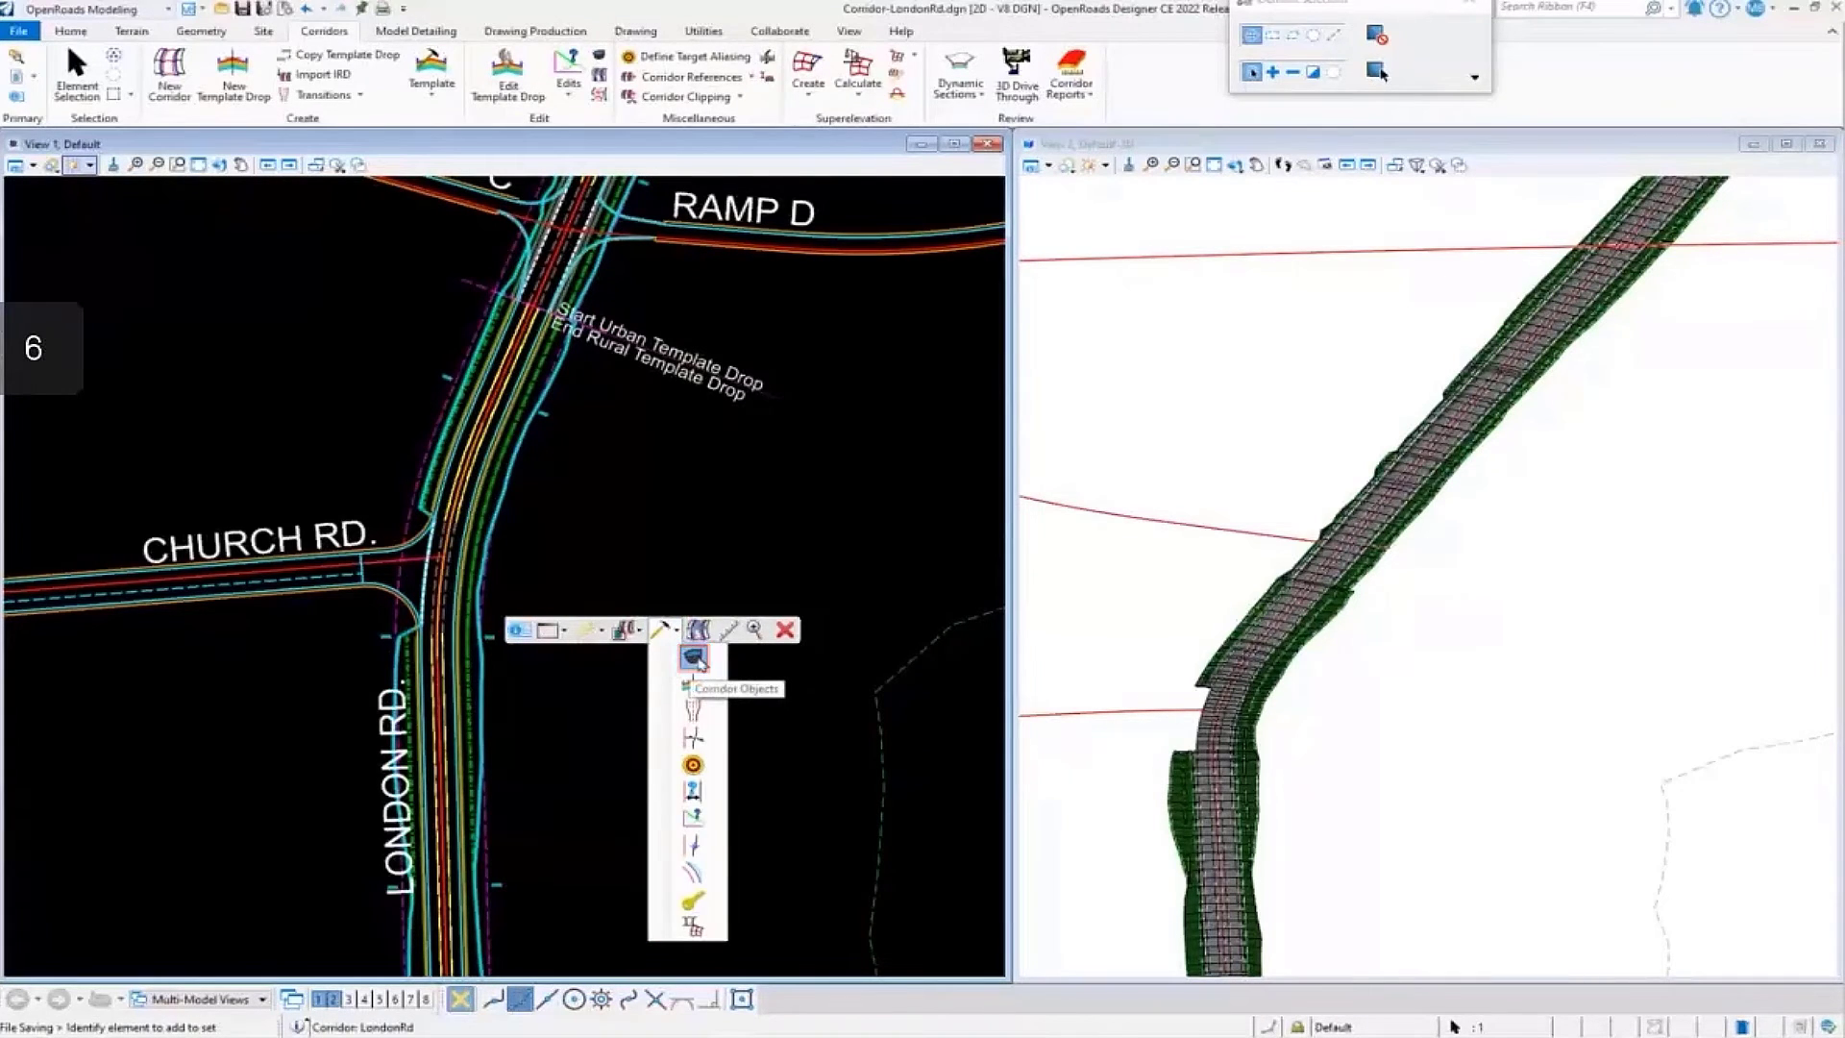
{"action": "left_click", "coordinate": [693, 655]}
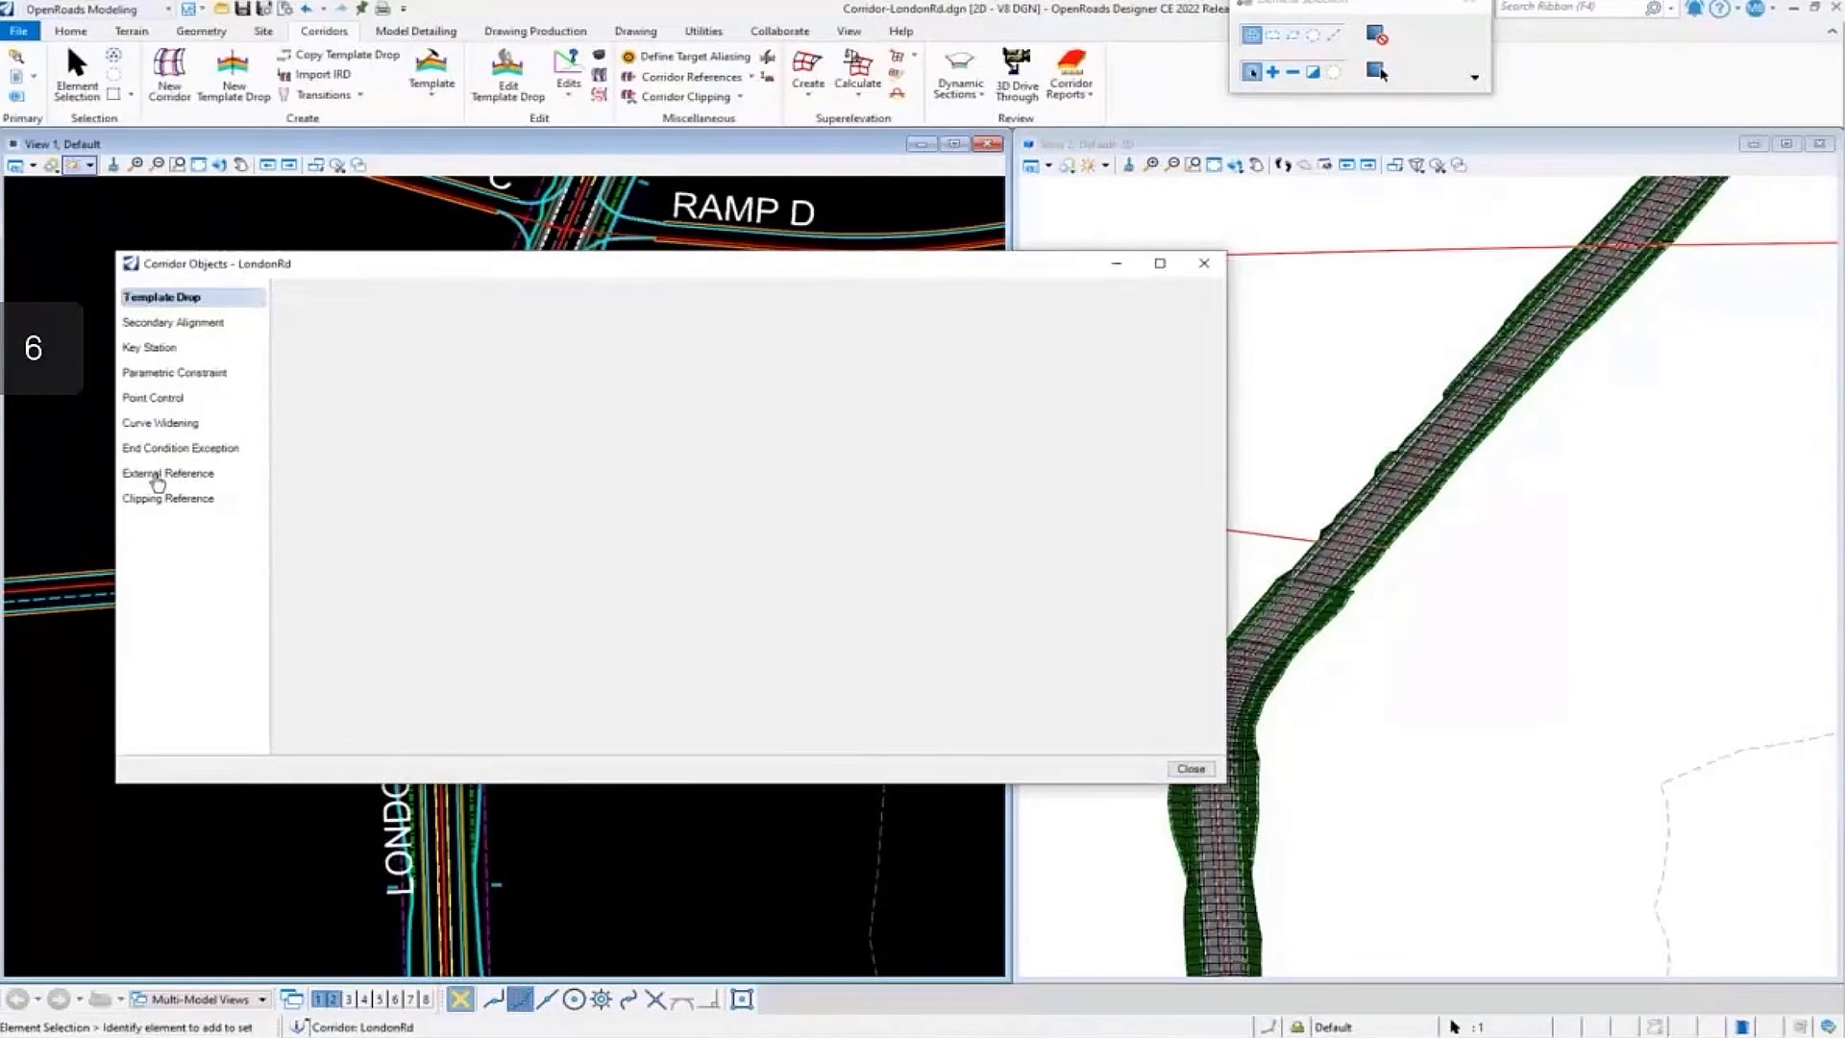
{"action": "left_click", "coordinate": [172, 472]}
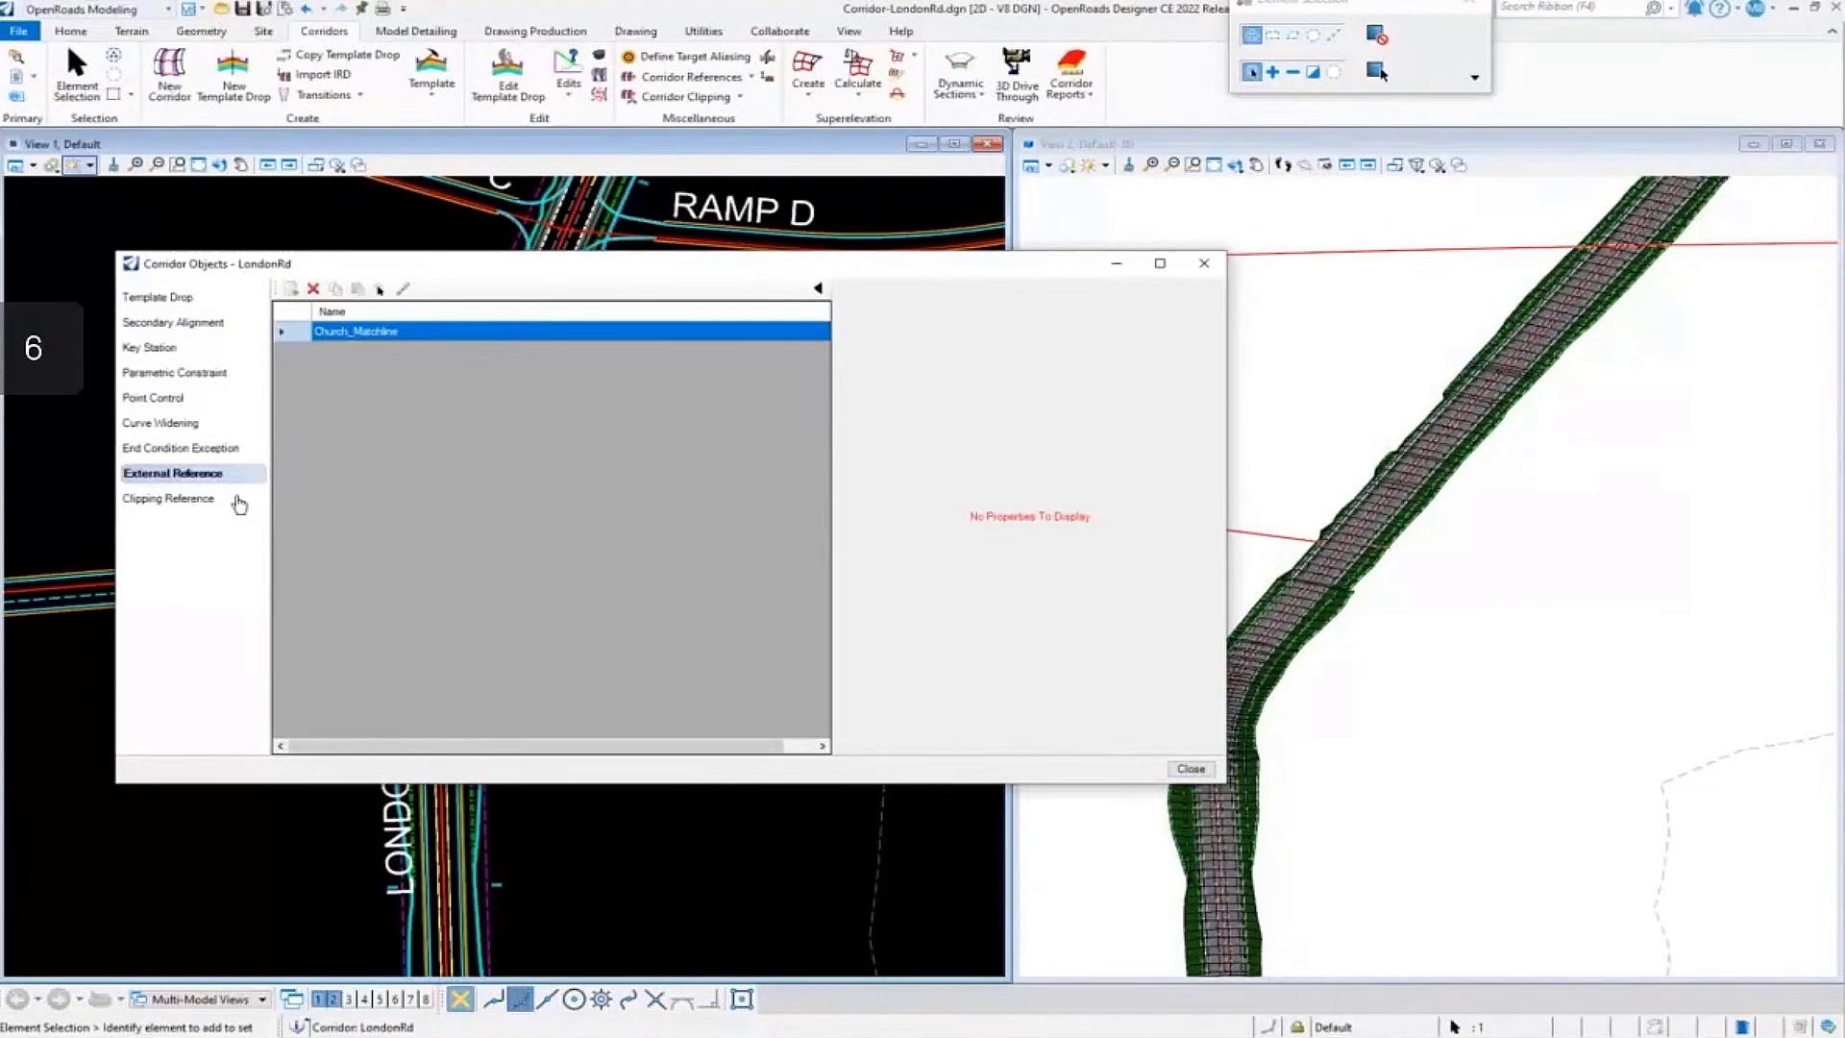
{"action": "mouse_move", "coordinate": [297, 380]}
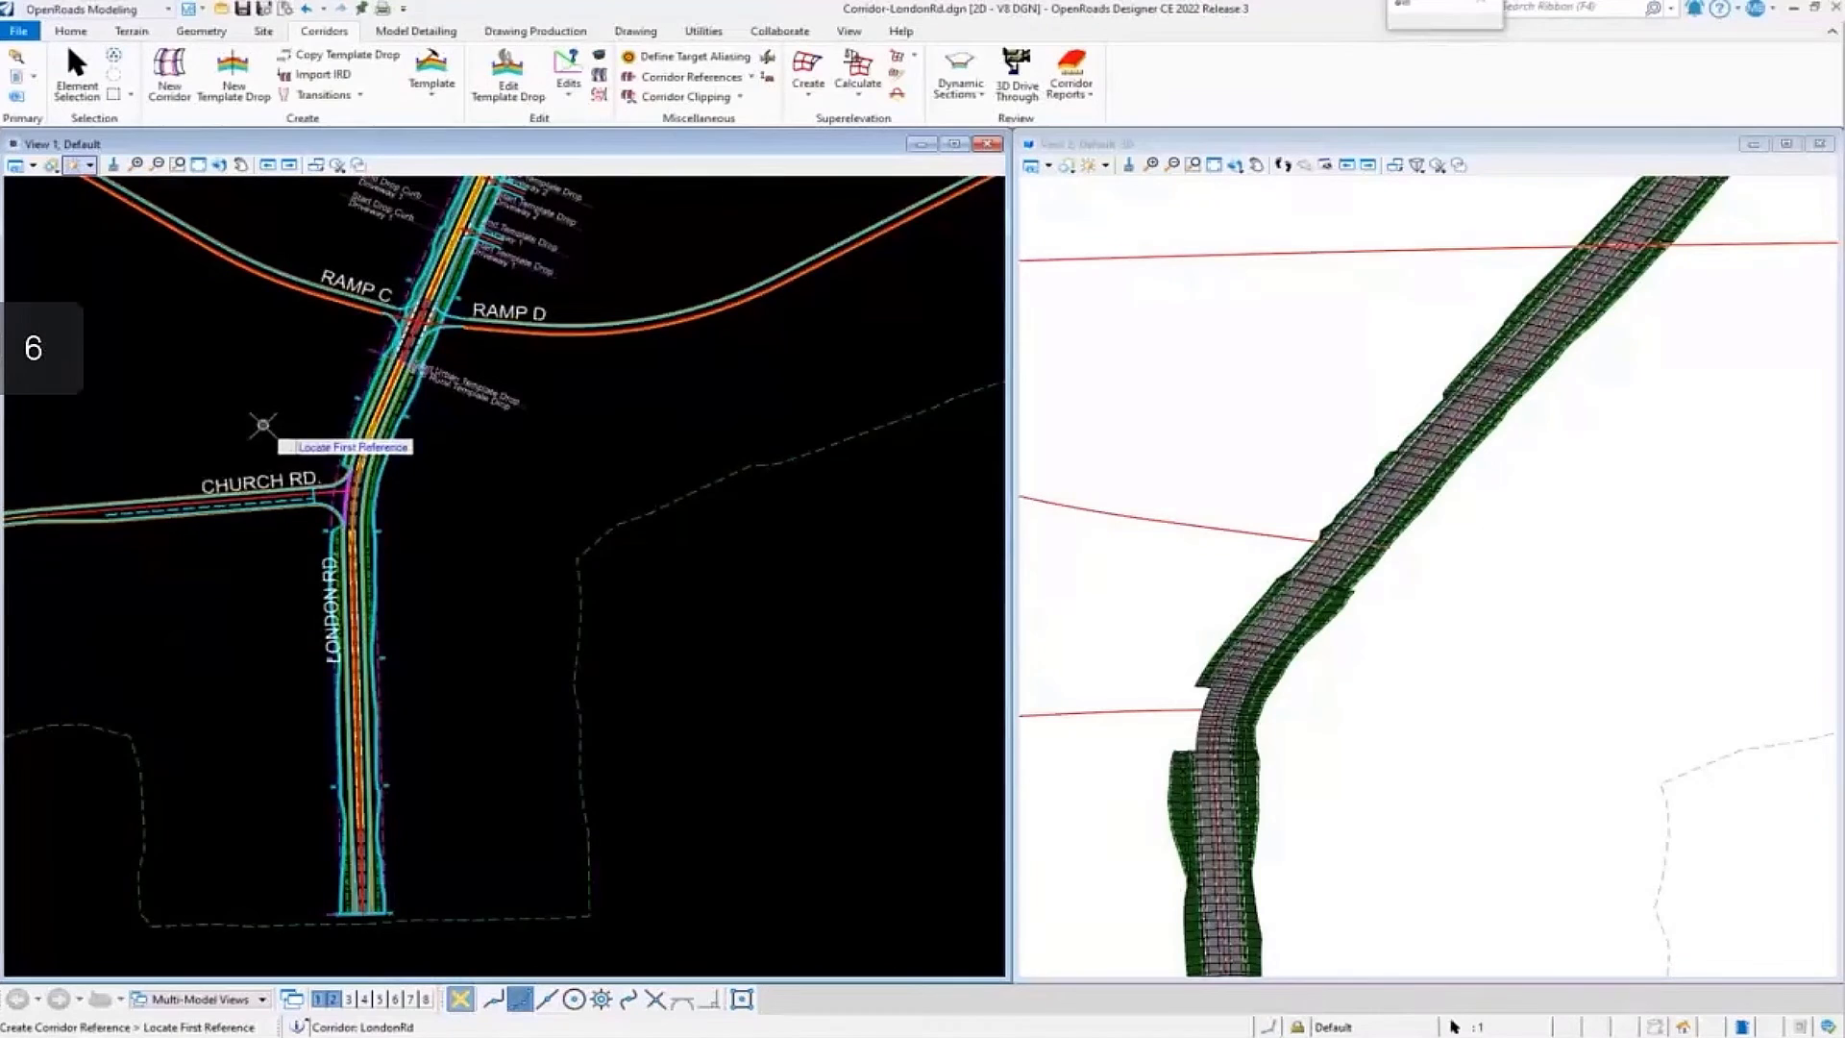
Zoom in and pick the first side-road matchline as a London Rd corridor reference.
{"action": "scroll", "scroll_direction": "up", "scroll_amount": 3}
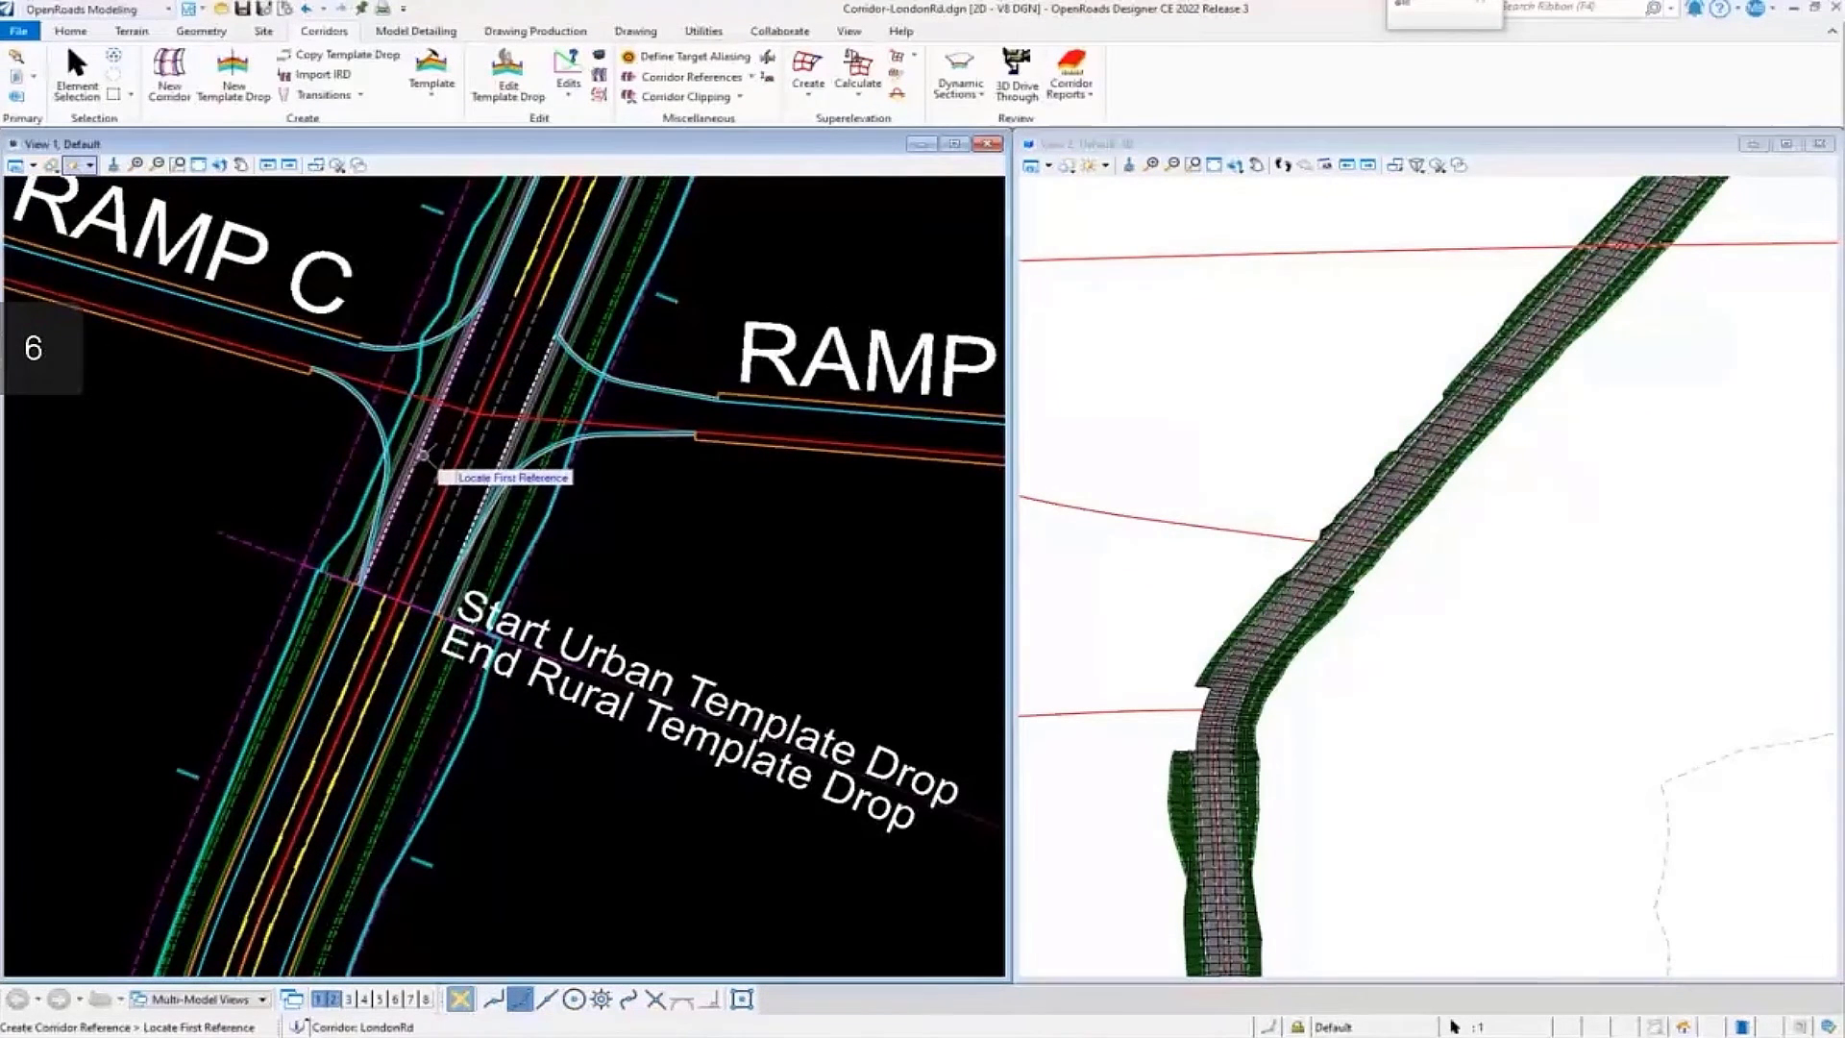
{"action": "left_click", "coordinate": [504, 453]}
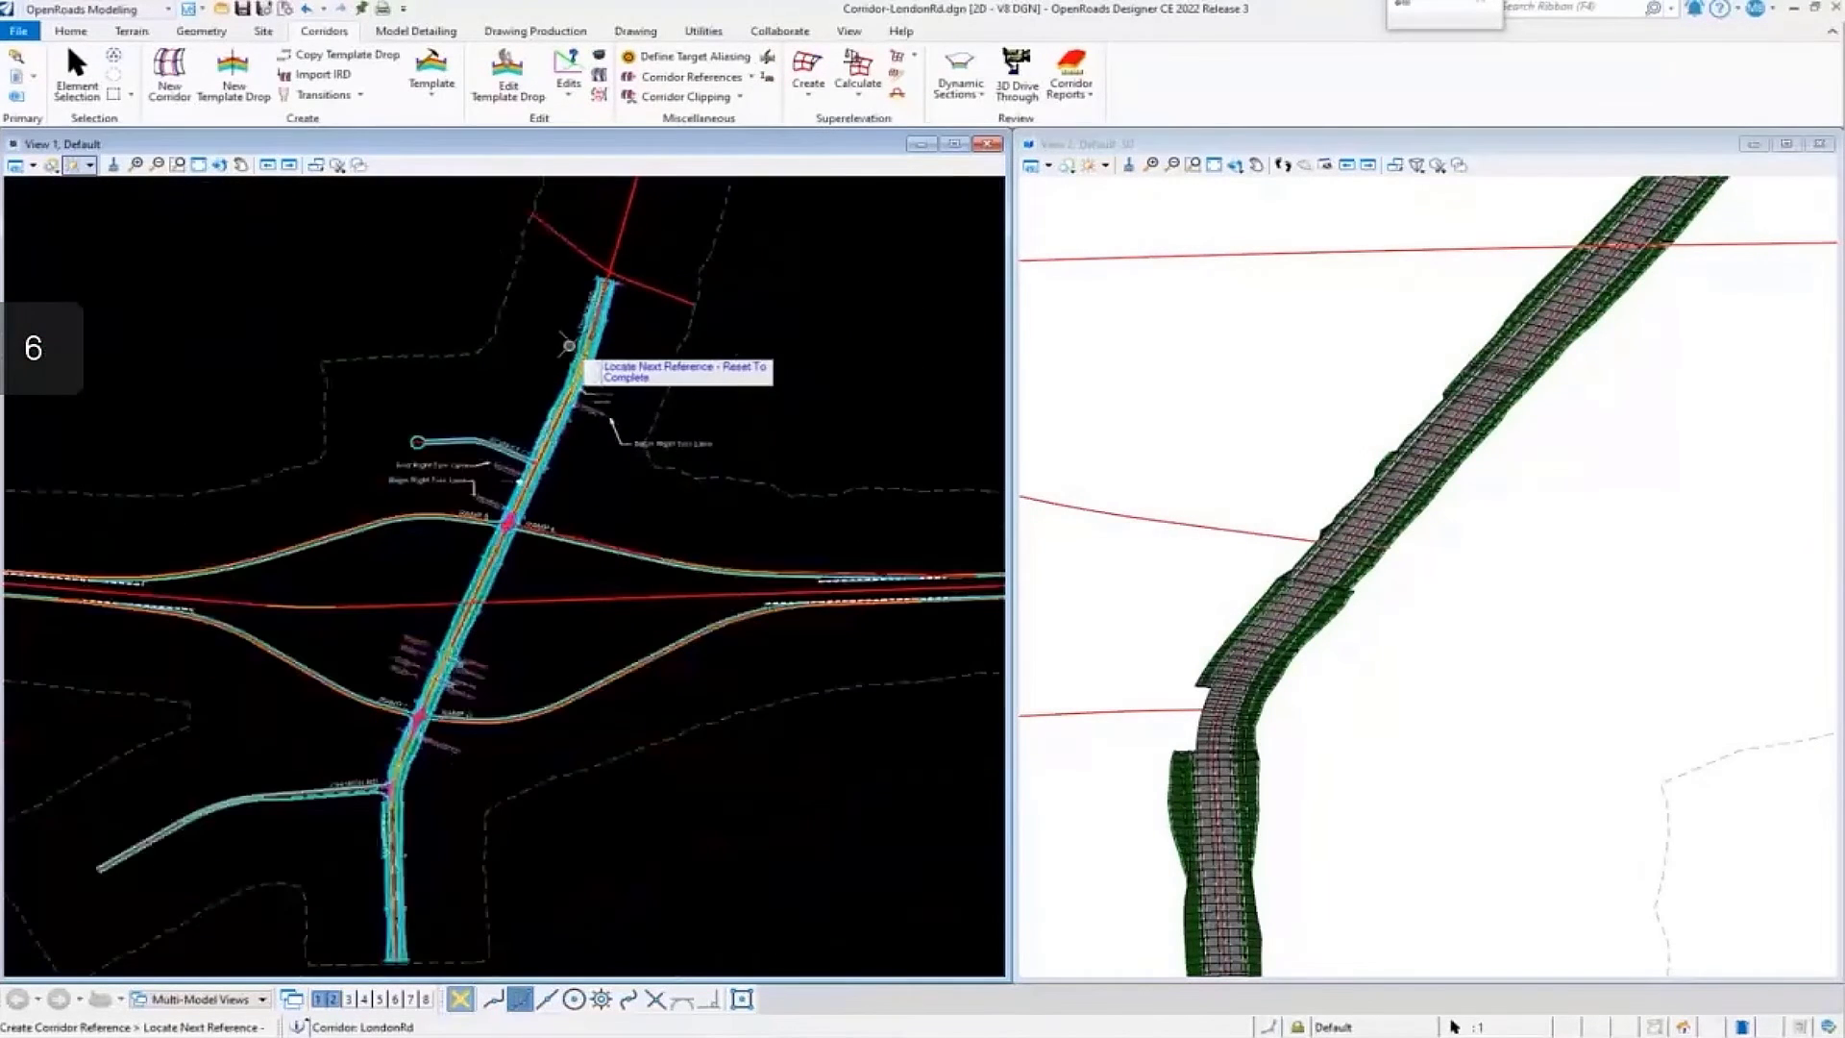
{"action": "mouse_move", "coordinate": [524, 645]}
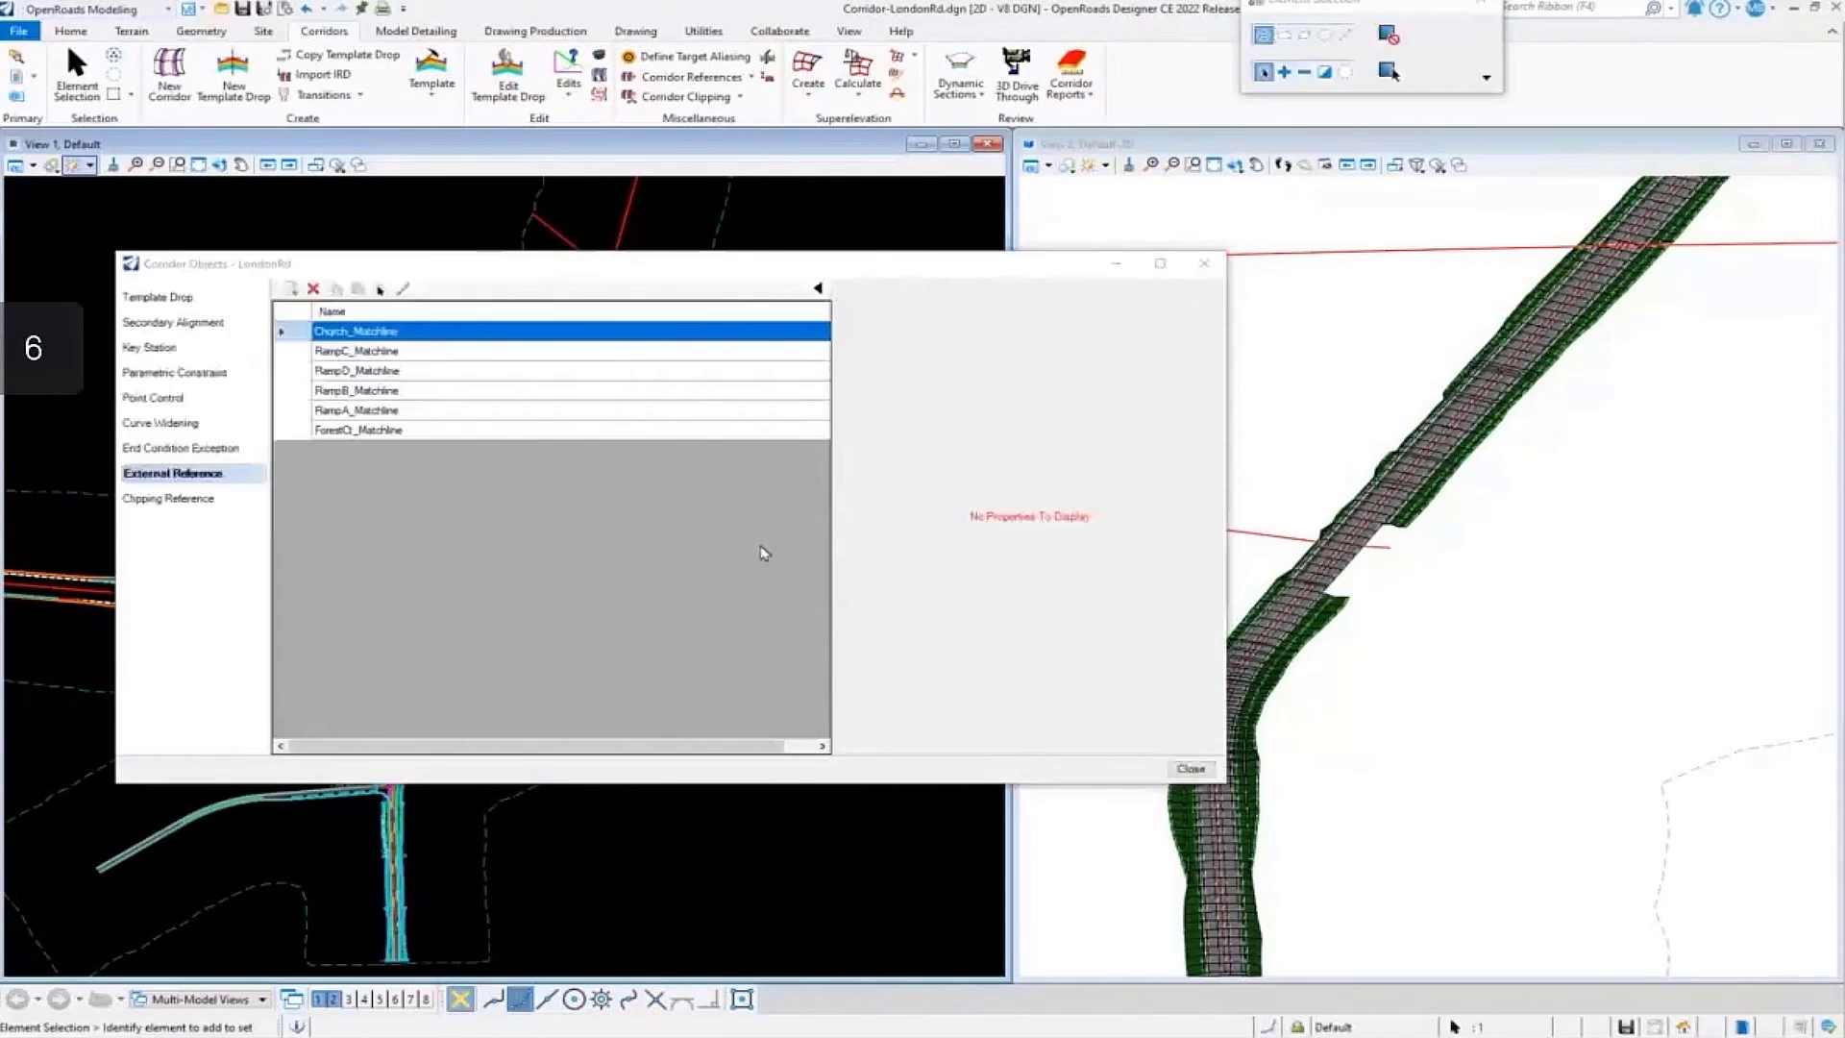
{"action": "left_click", "coordinate": [1189, 767]}
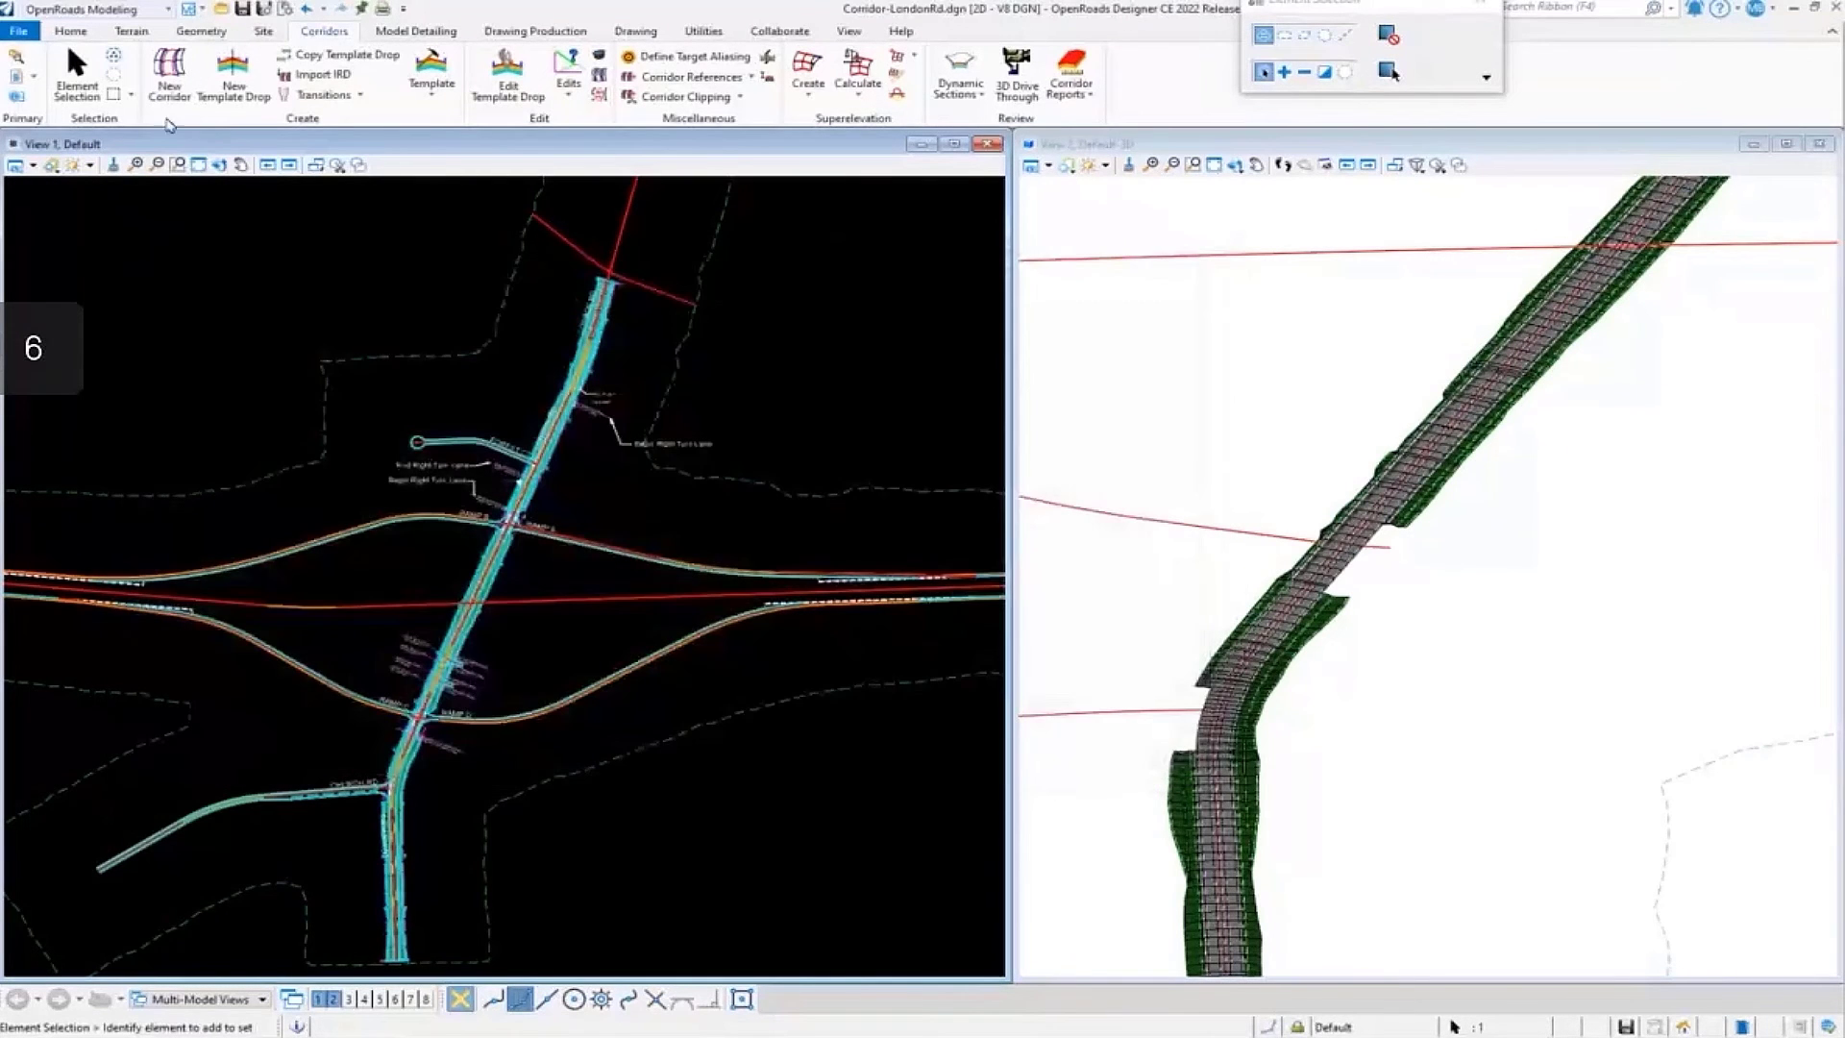